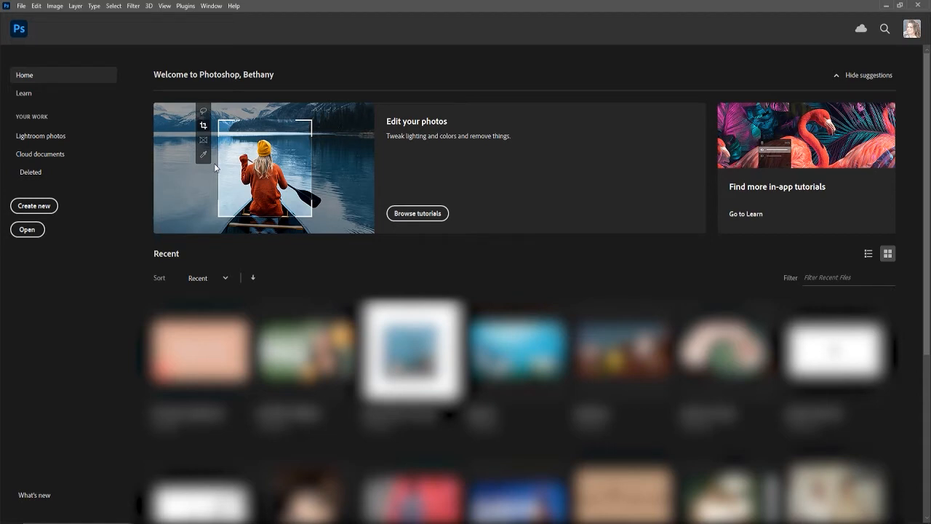
mouse_move(40, 154)
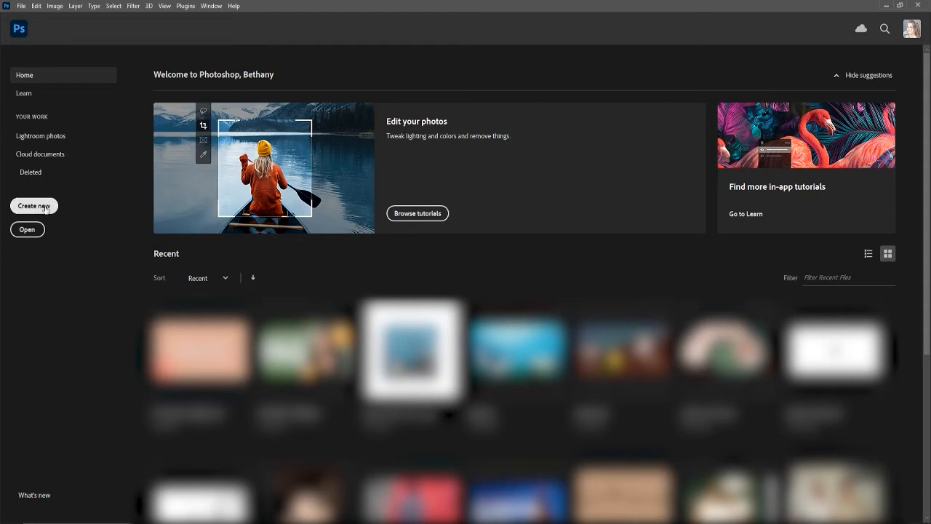
- Open the New Document dialog from the Home screen, preset at 10 × 8 in, 300 ppi
left_click(34, 206)
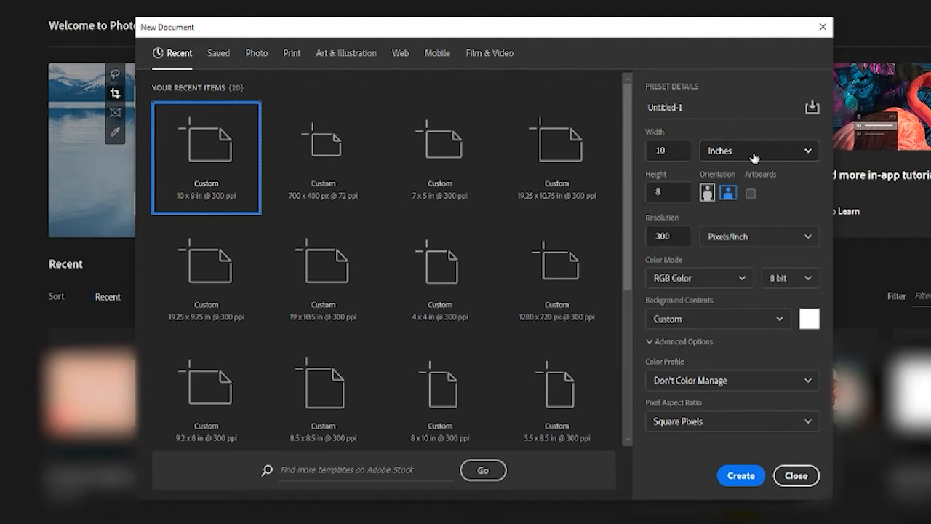
left_click(758, 151)
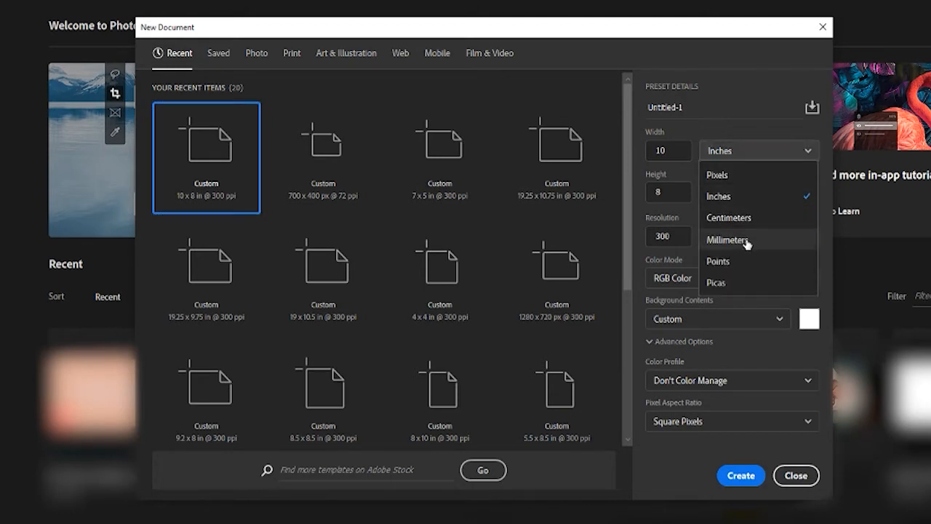
mouse_move(743, 300)
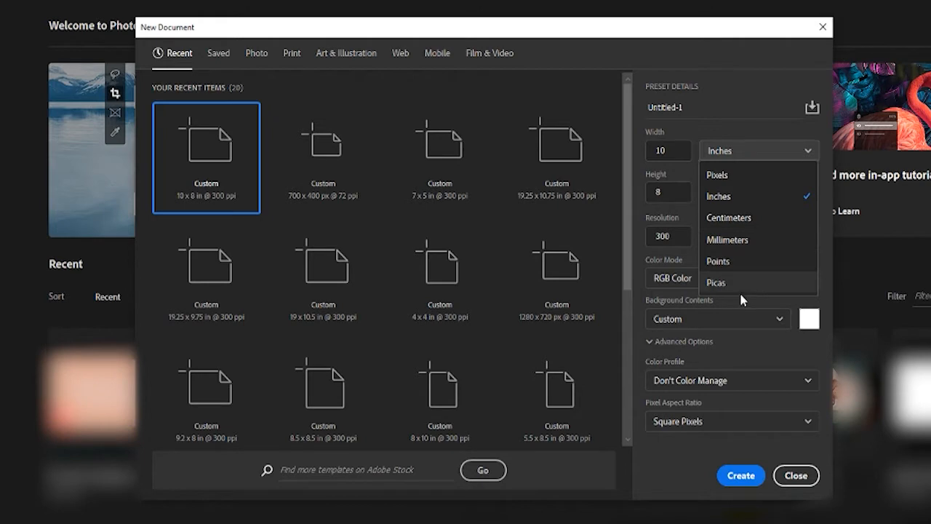
mouse_move(735, 174)
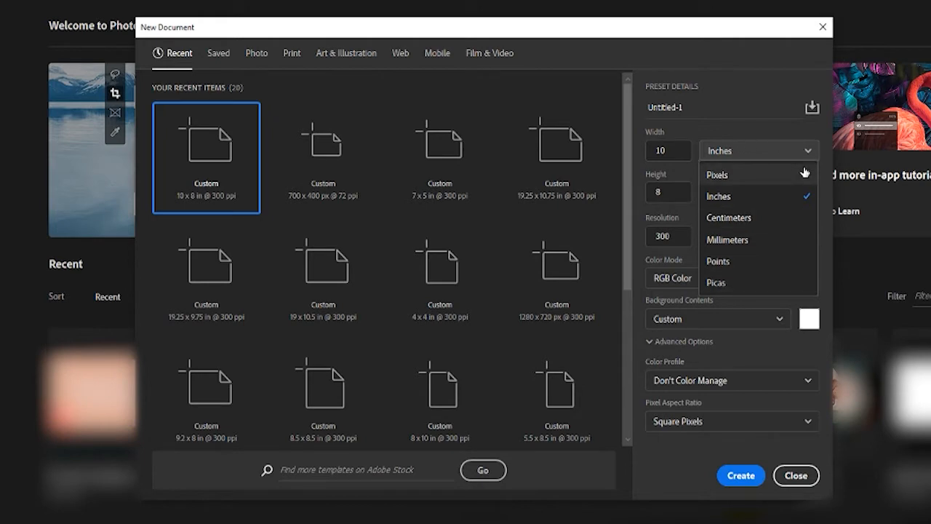
mouse_move(734, 371)
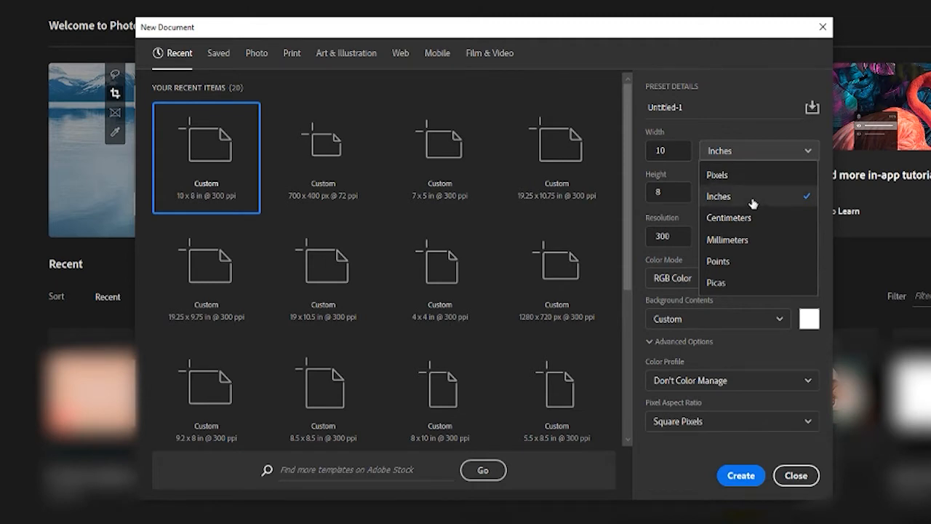
left_click(719, 196)
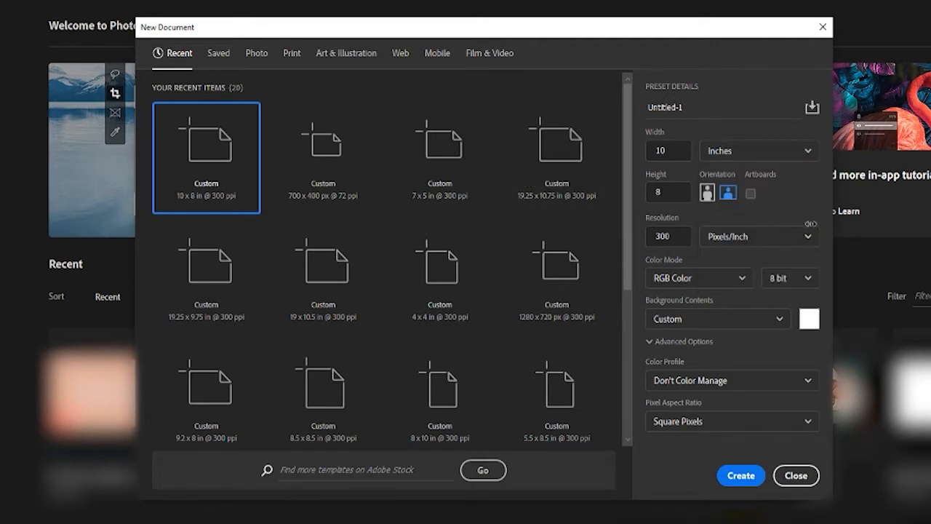
mouse_move(796, 166)
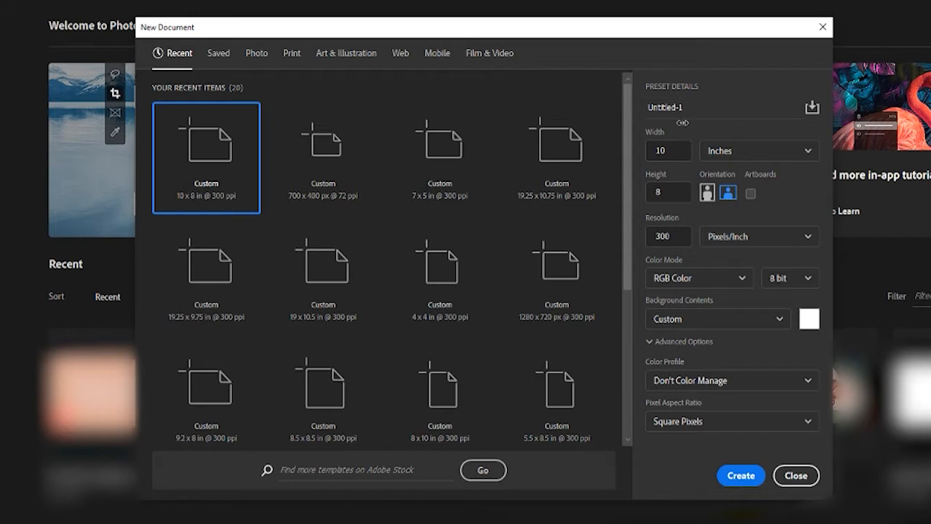
mouse_move(684, 260)
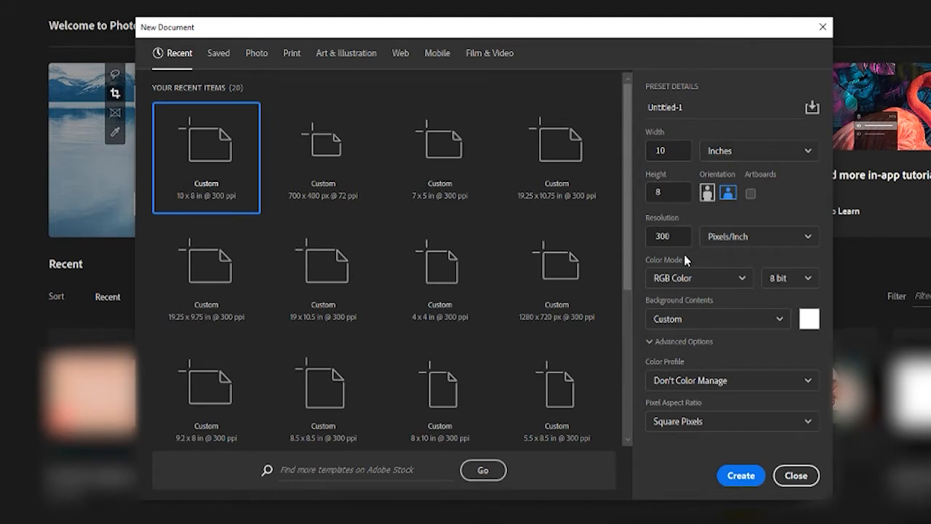
left_click(668, 235)
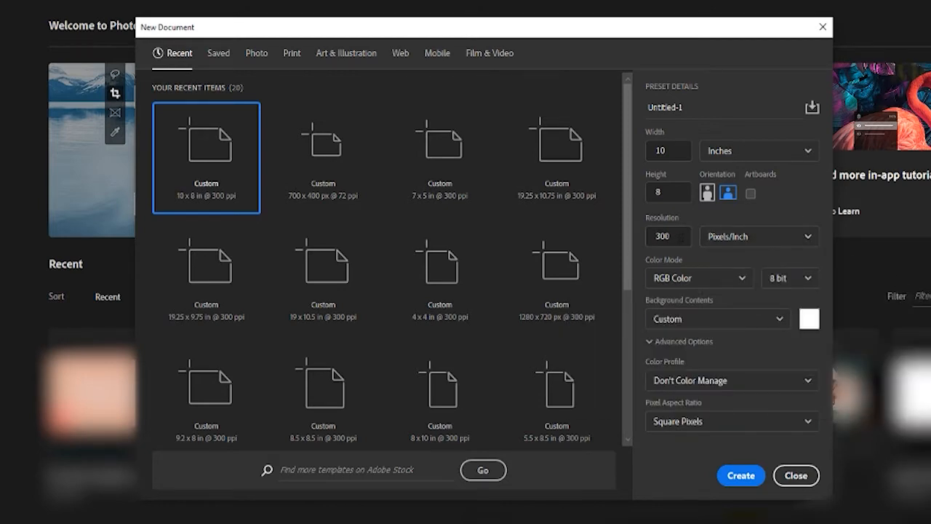
mouse_move(603, 381)
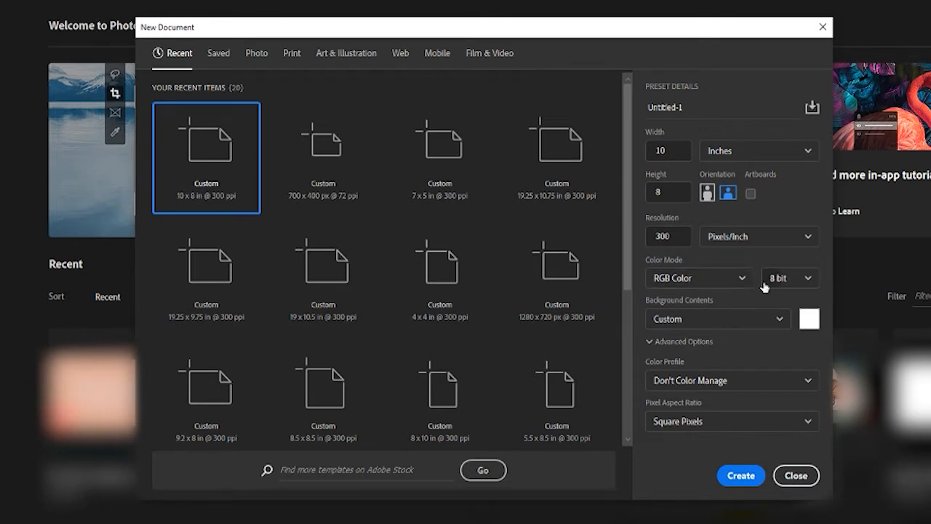
left_click(697, 277)
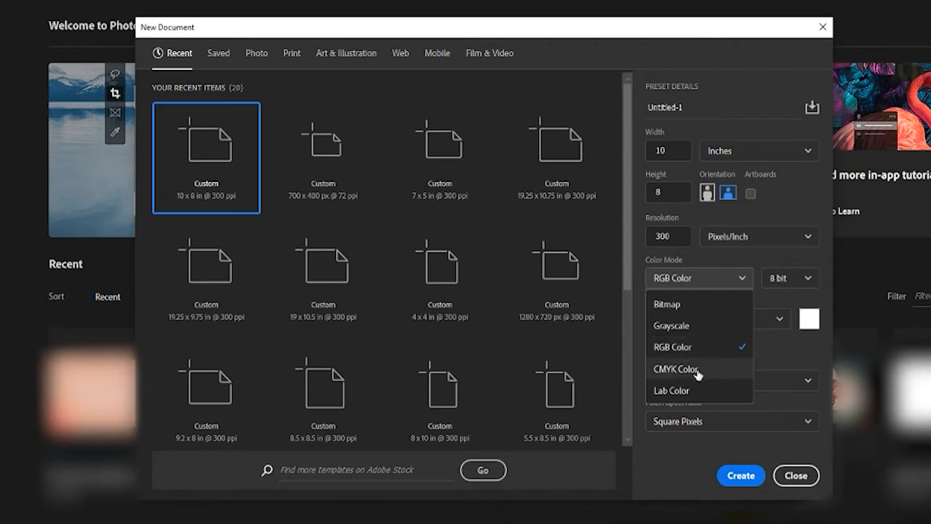
mouse_move(699, 377)
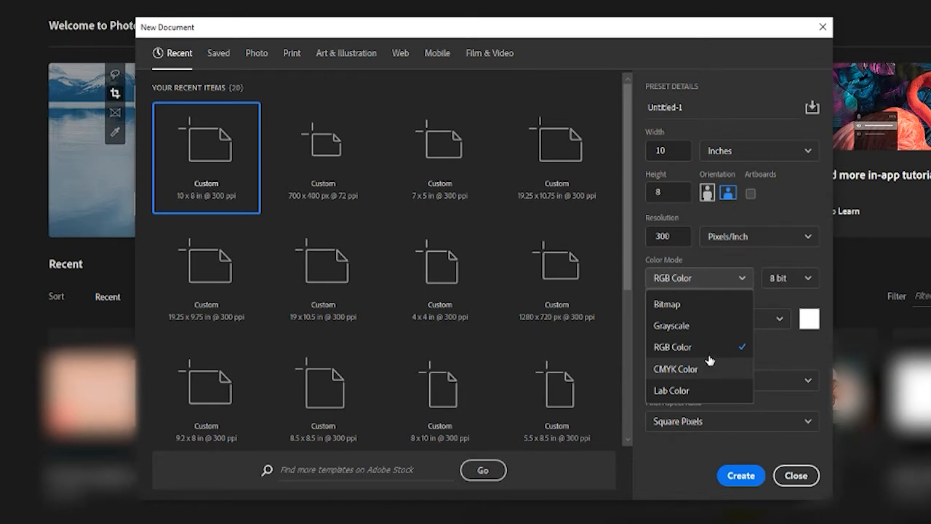
mouse_move(706, 373)
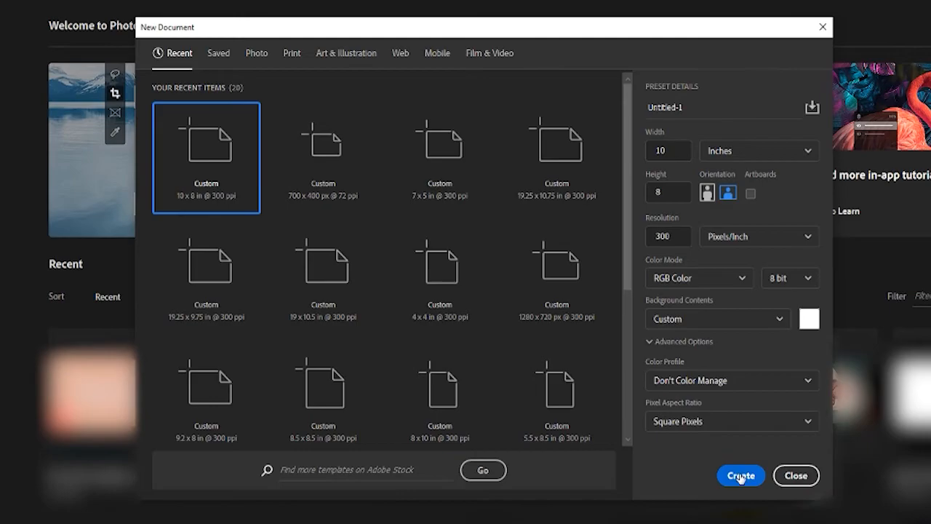
- Create the blank white 10 × 8 inch, 300 ppi RGB document Untitled-1
left_click(795, 475)
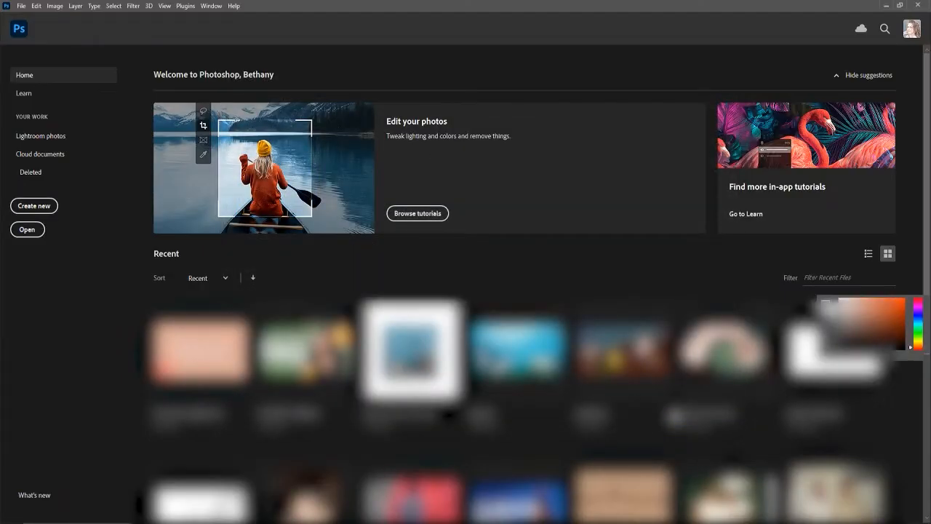
left_click(34, 206)
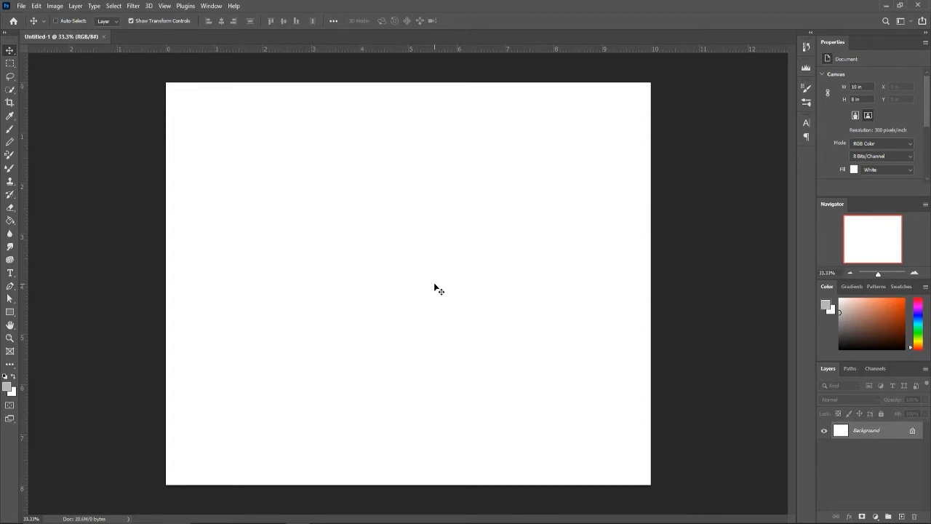
mouse_move(660, 288)
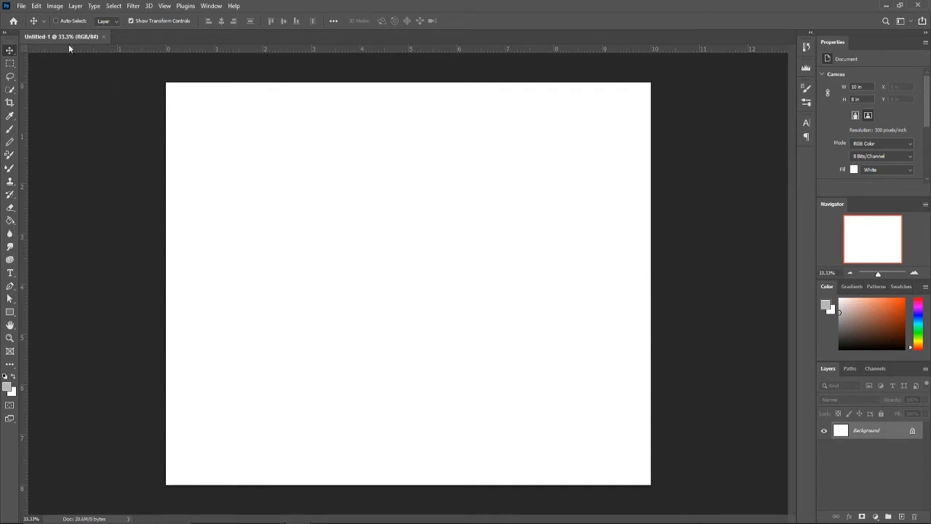
mouse_move(759, 211)
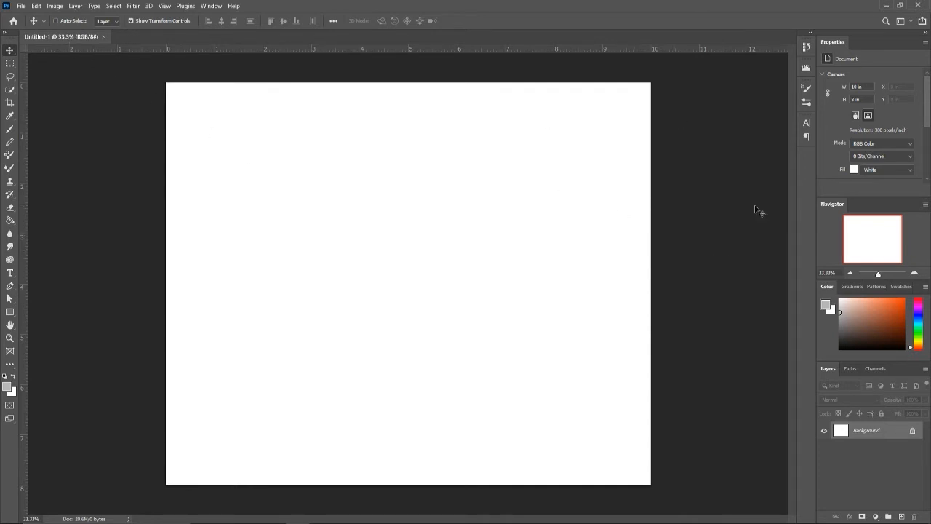
mouse_move(790, 166)
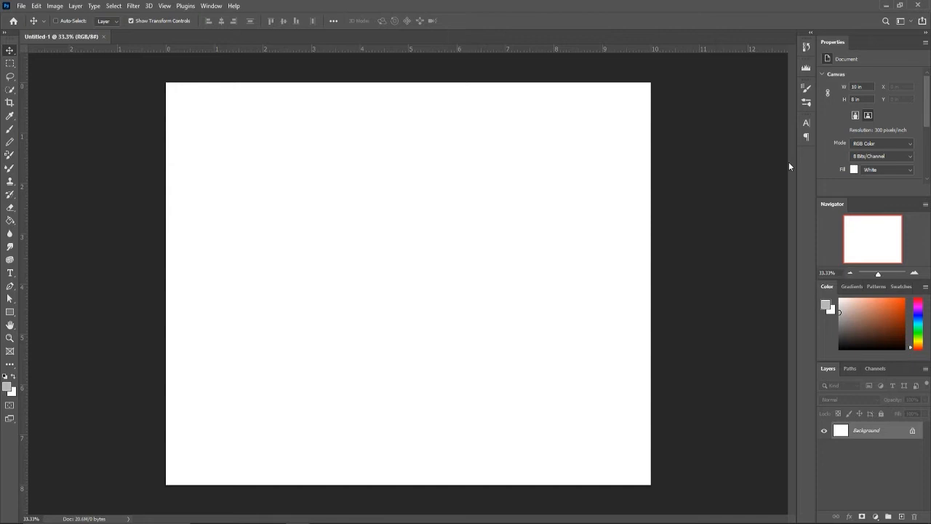
- Close the Properties panel, shorten the Color panel and enlarge the Layers group
left_click(212, 5)
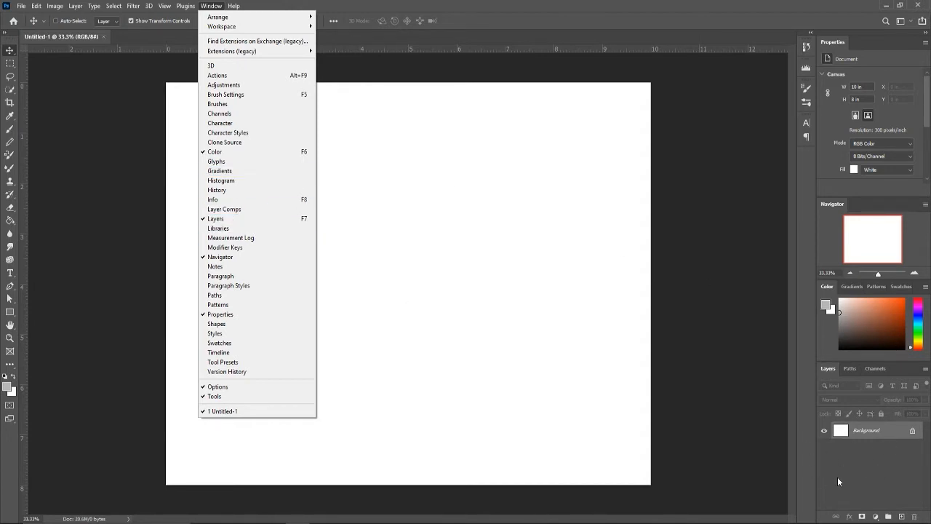
mouse_move(873, 244)
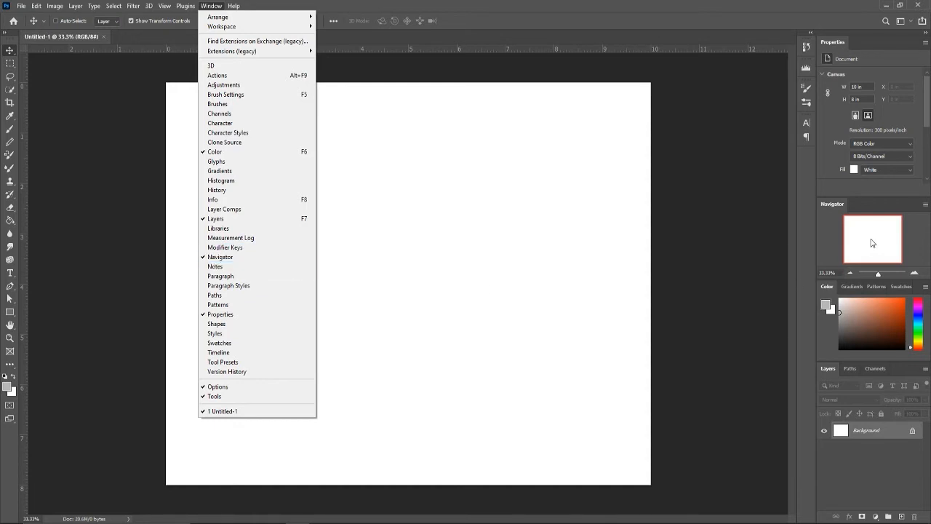
mouse_move(883, 258)
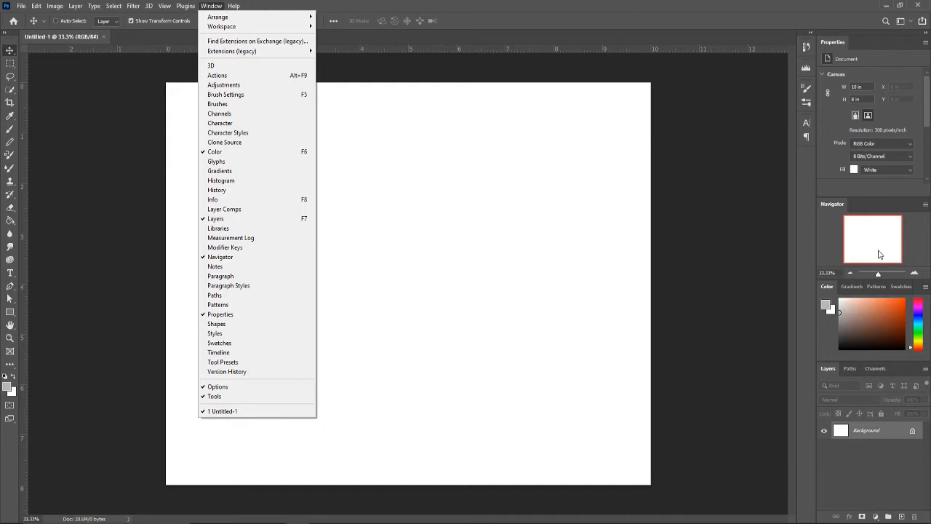
mouse_move(353, 292)
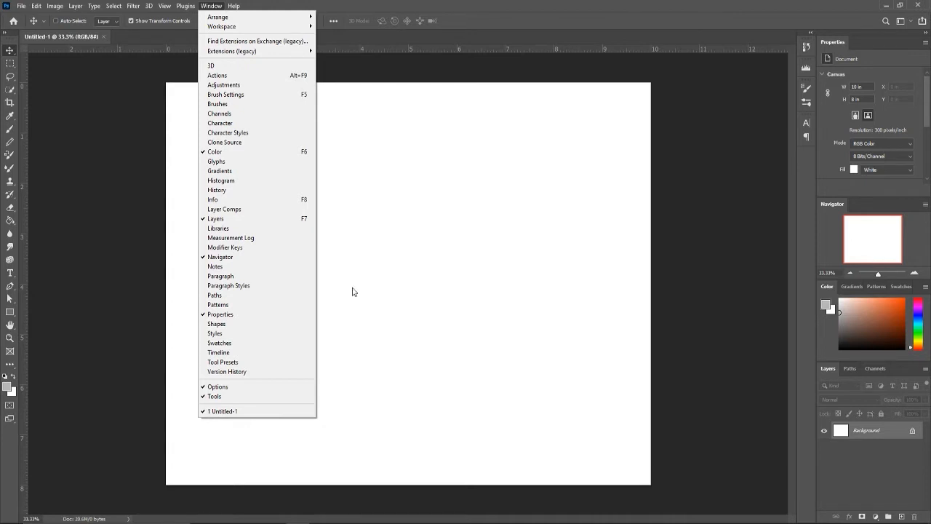
mouse_move(929, 84)
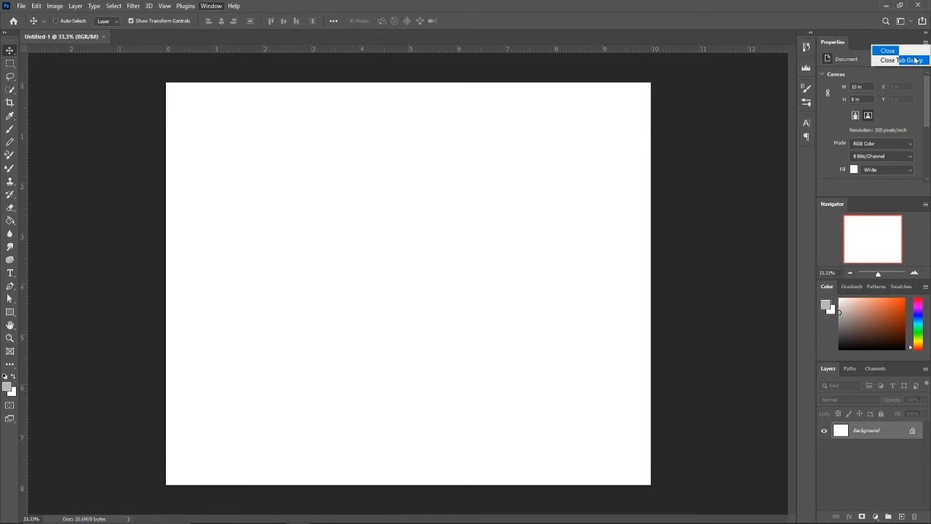
left_click(887, 50)
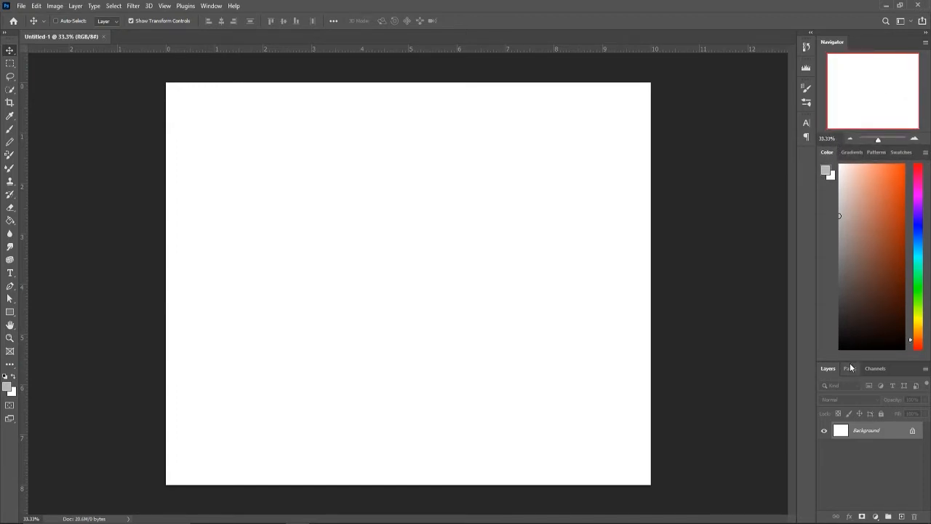
left_click(925, 368)
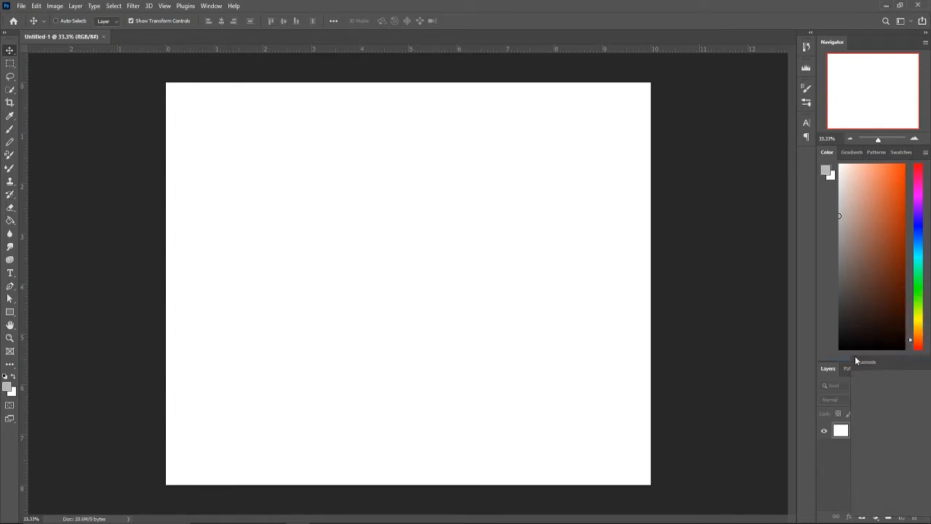
left_click(876, 320)
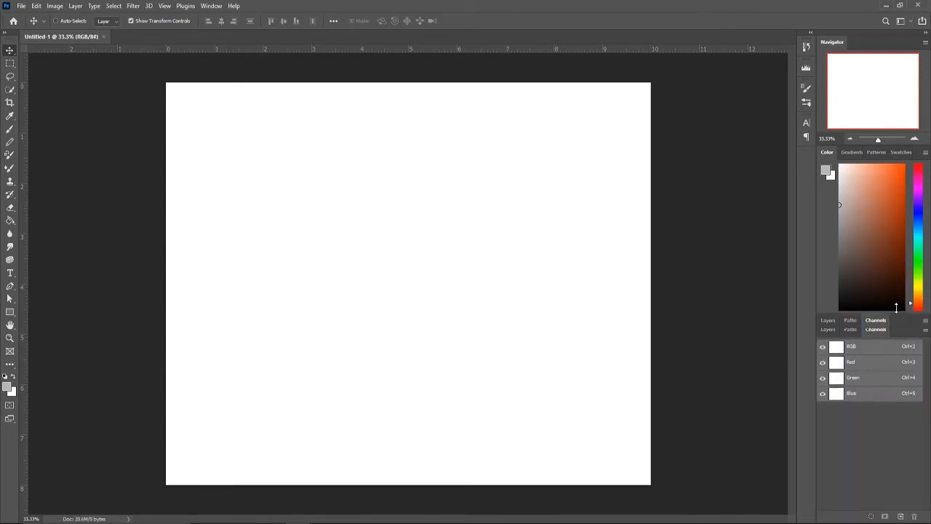
left_click(828, 232)
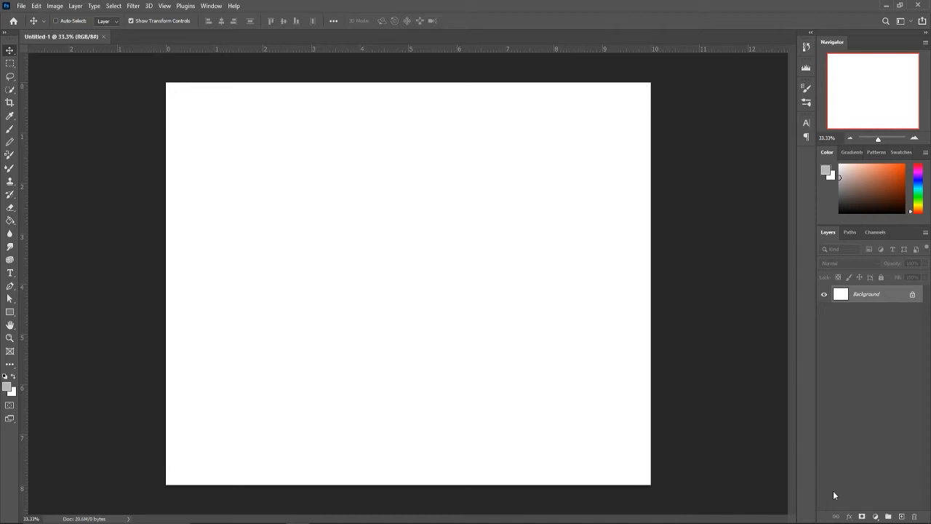
mouse_move(659, 302)
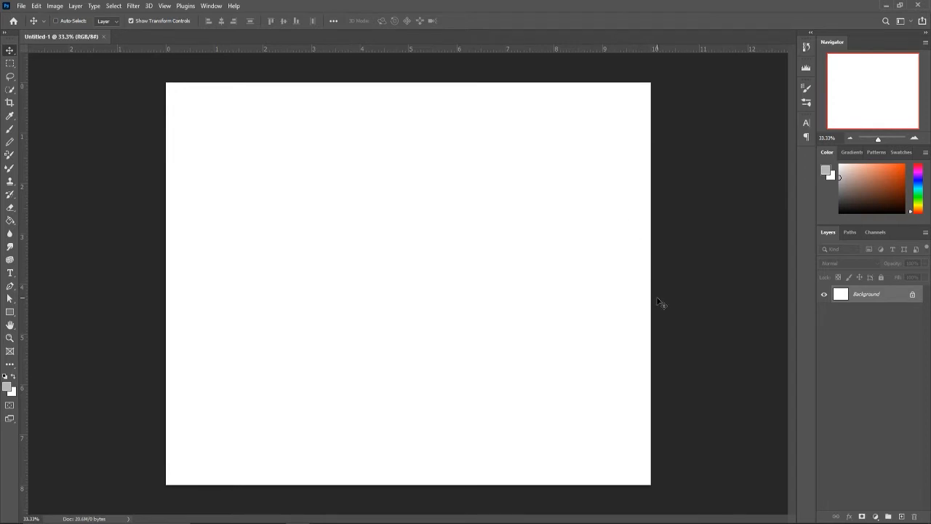
mouse_move(655, 294)
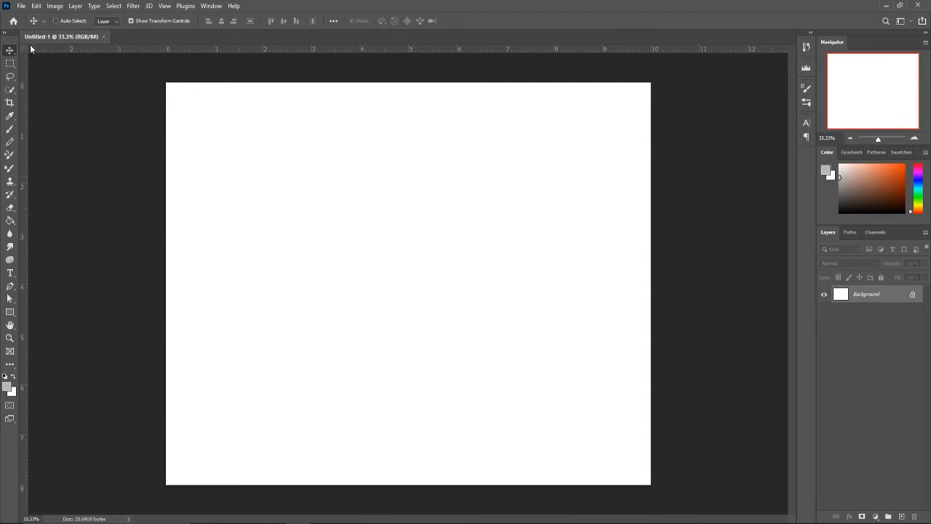
left_click(211, 6)
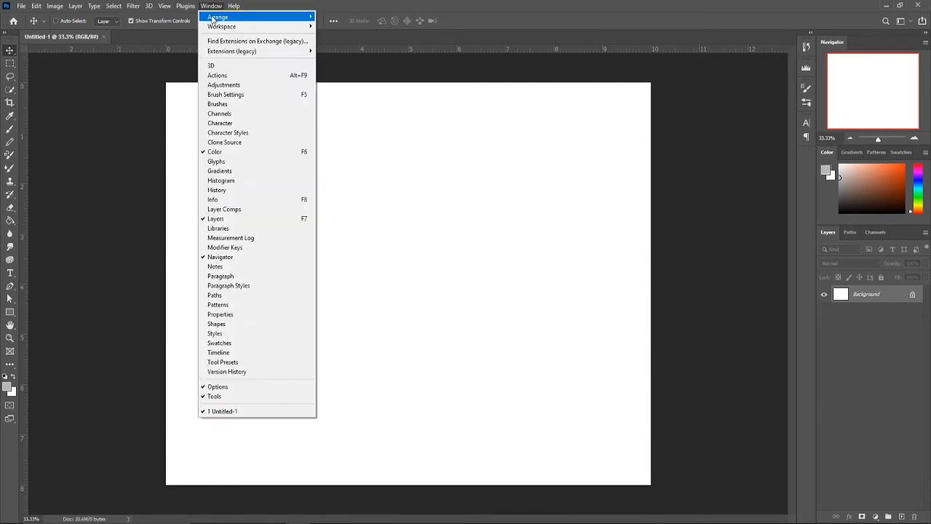
mouse_move(214, 397)
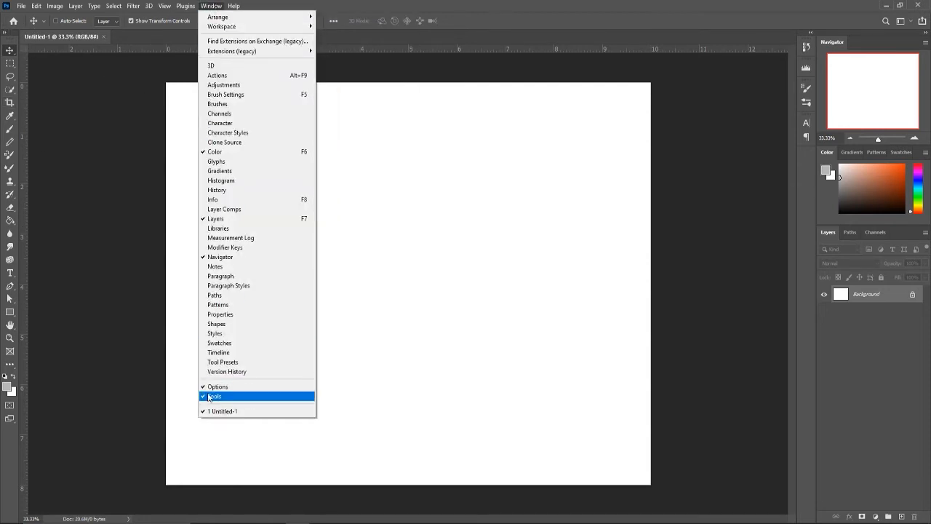
left_click(214, 396)
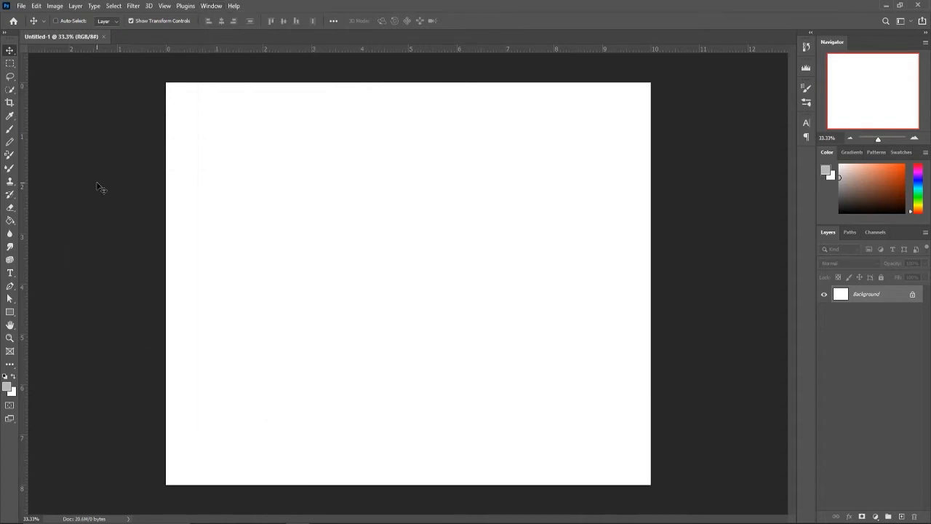
mouse_move(15, 247)
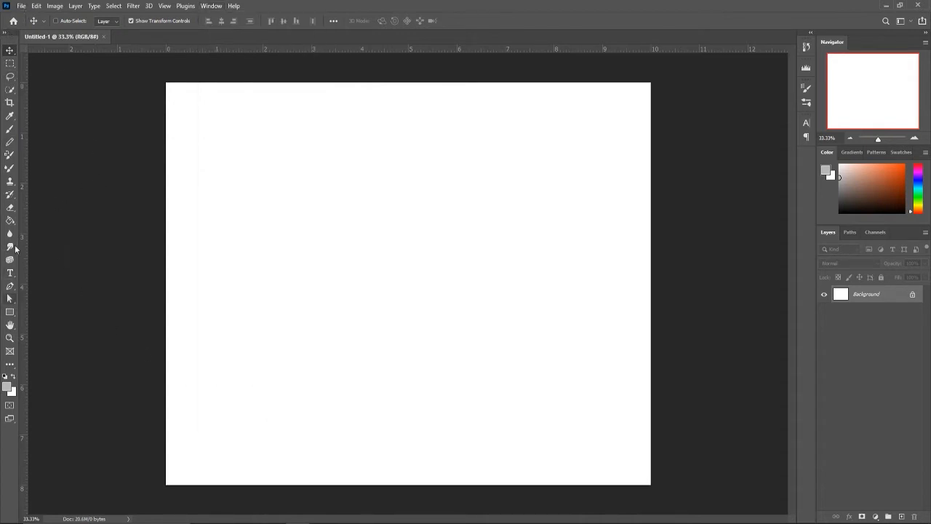
mouse_move(521, 111)
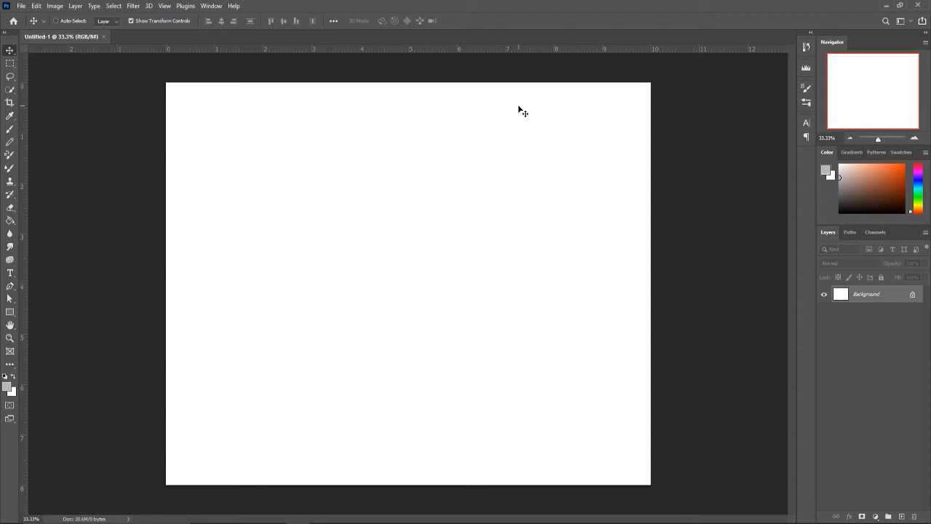
mouse_move(146, 86)
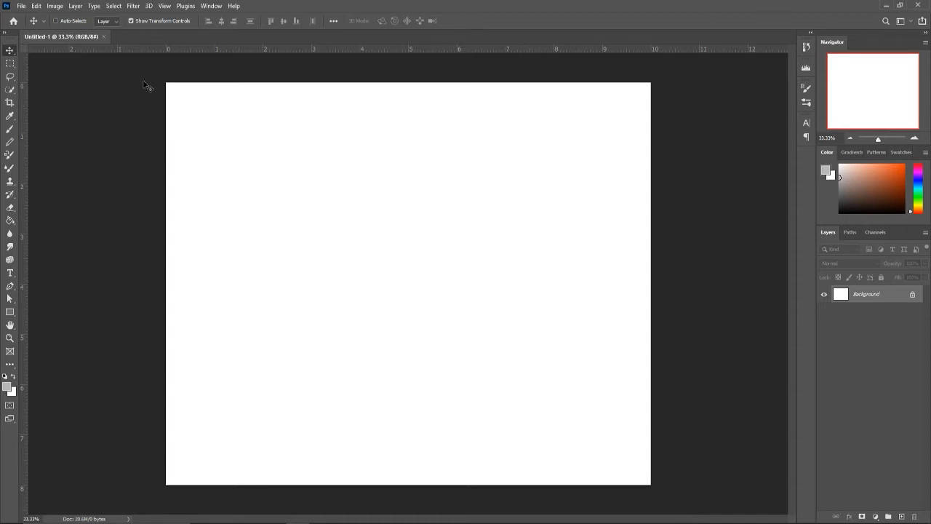
mouse_move(11, 136)
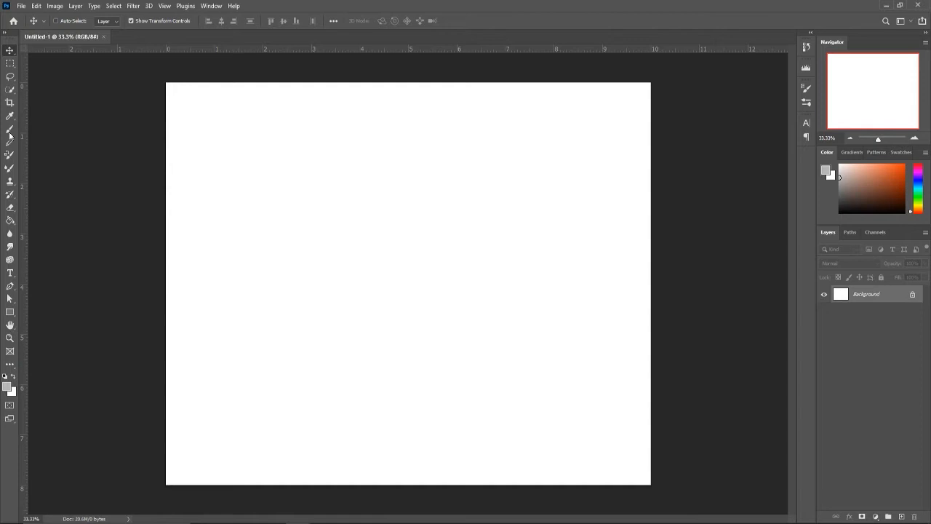
- Switch to the Brush tool and undo the practice smiley strokes
key("b")
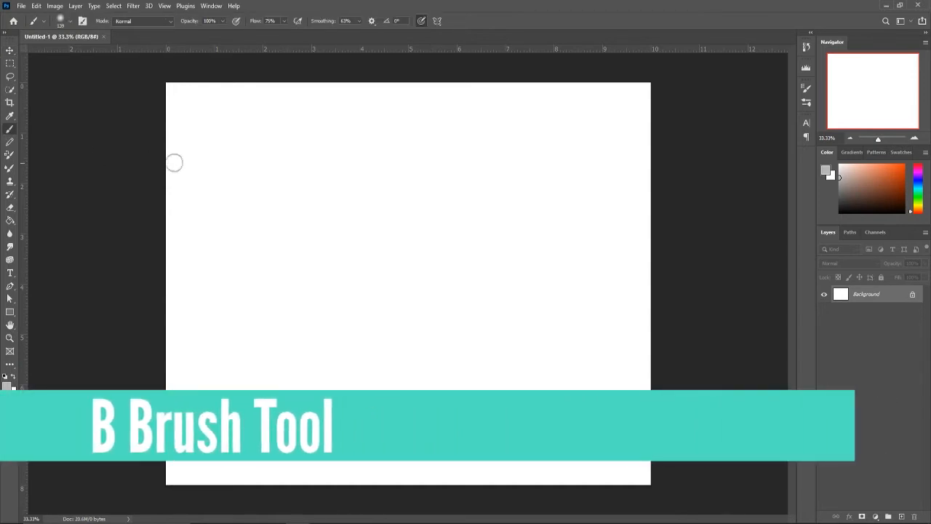
mouse_move(343, 200)
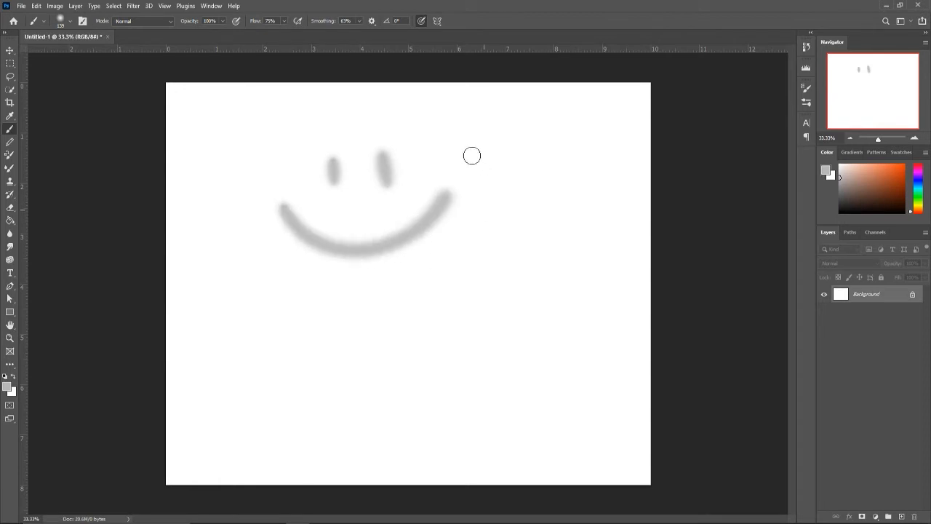
key("ctrl+z")
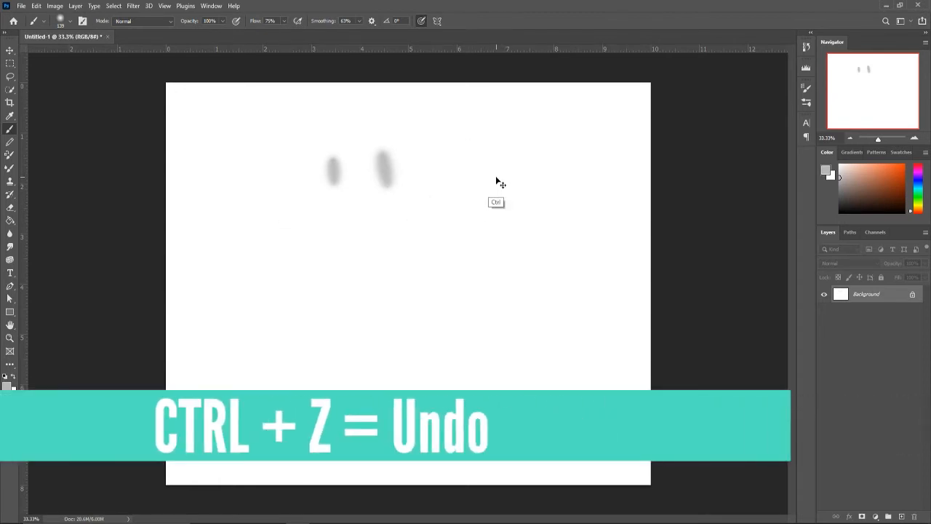
key("ctrl+z")
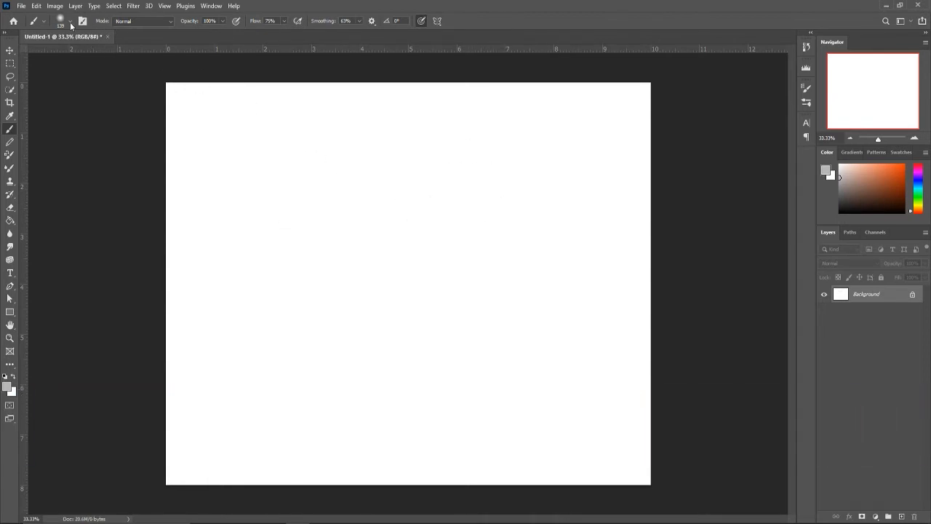
- Choose the Hard Round brush preset from the brush picker
left_click(61, 20)
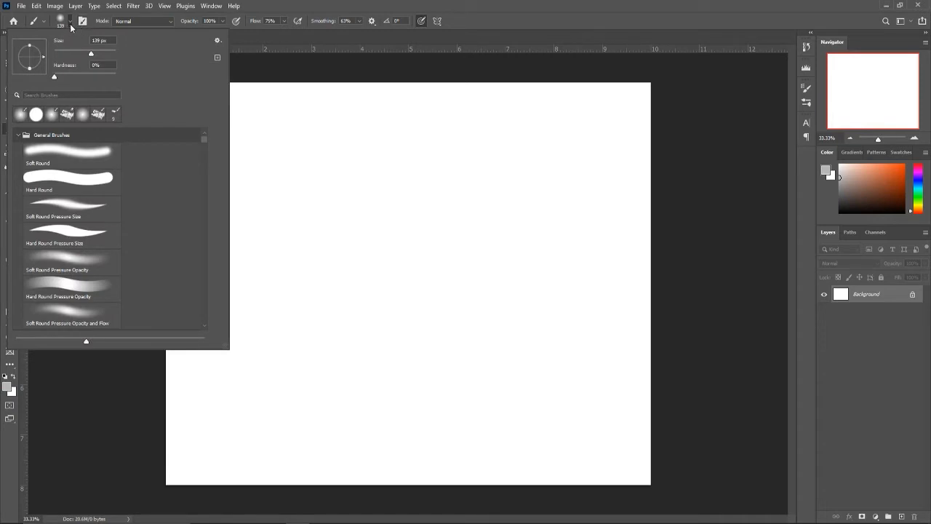
mouse_move(104, 146)
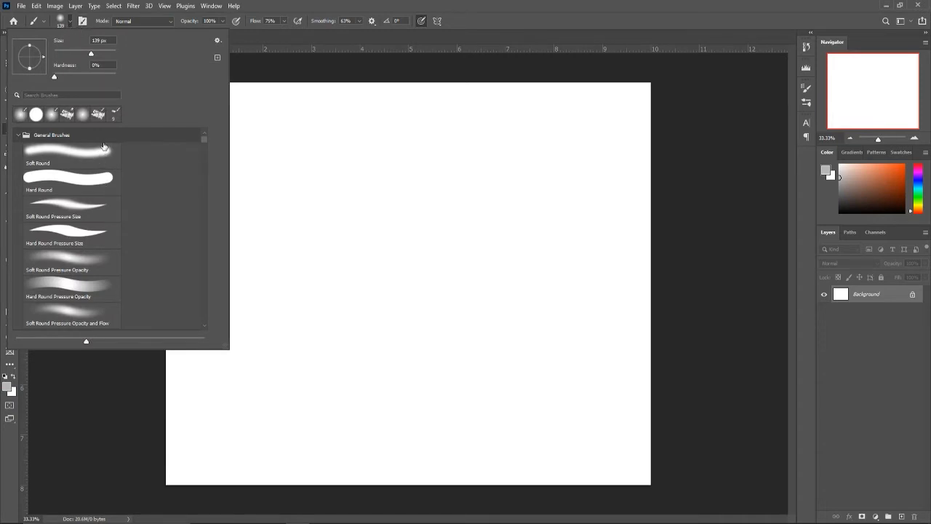
mouse_move(206, 144)
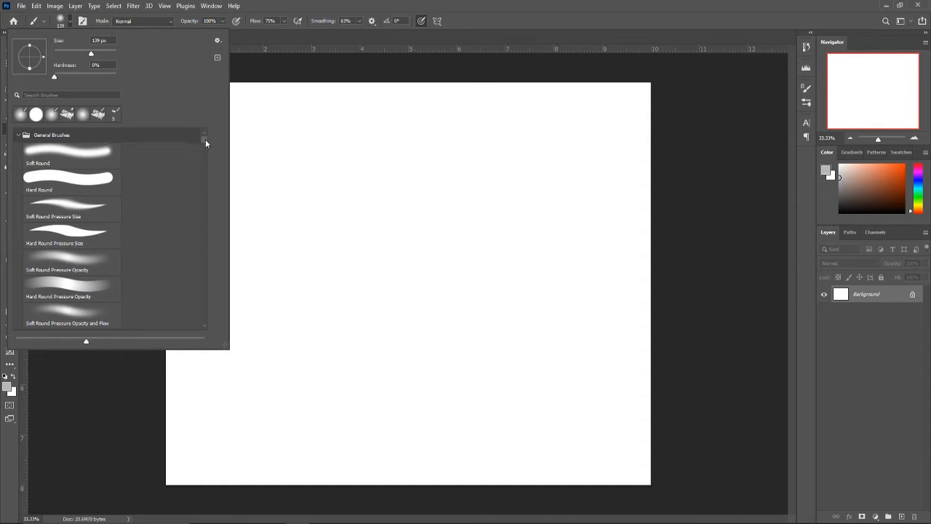
mouse_move(188, 115)
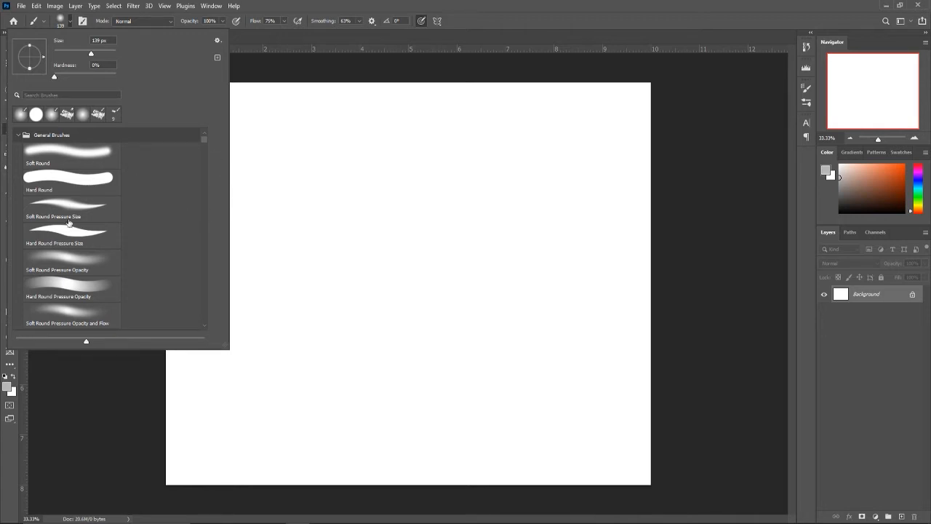
mouse_move(204, 145)
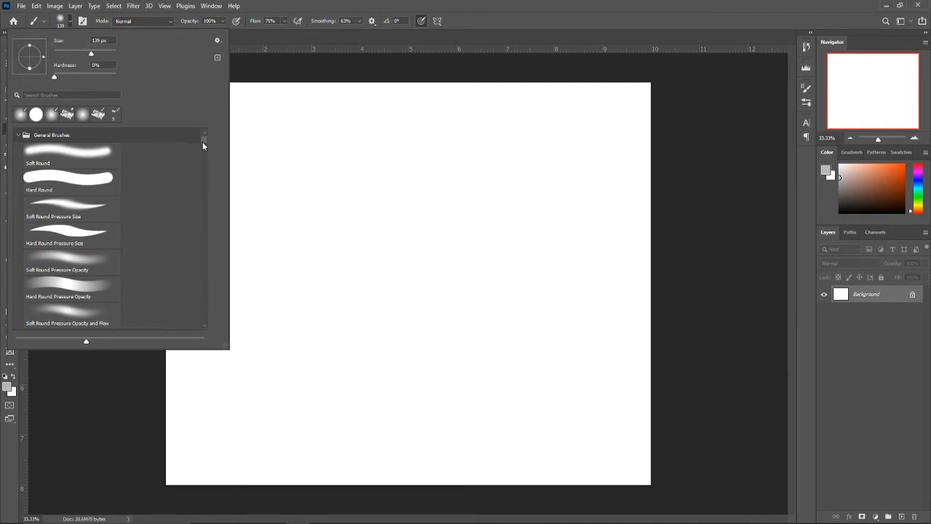
scroll("down", 3)
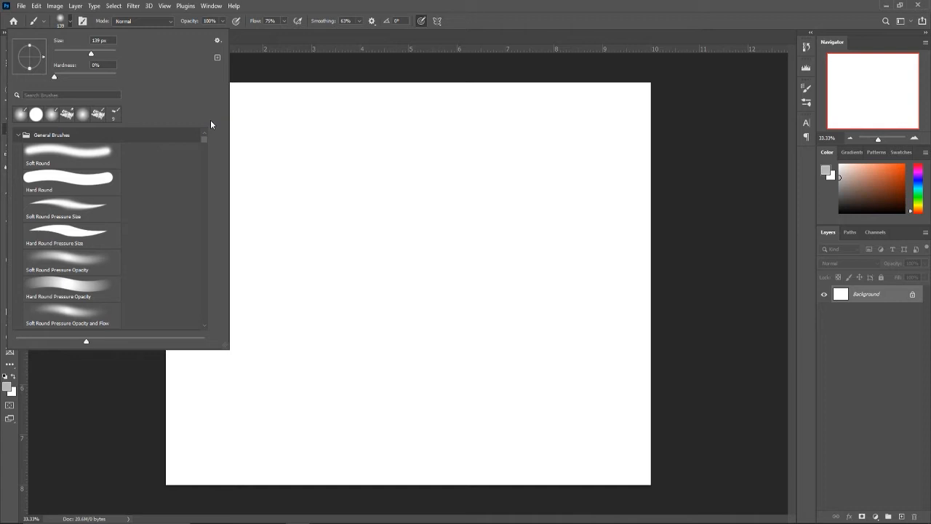
mouse_move(196, 223)
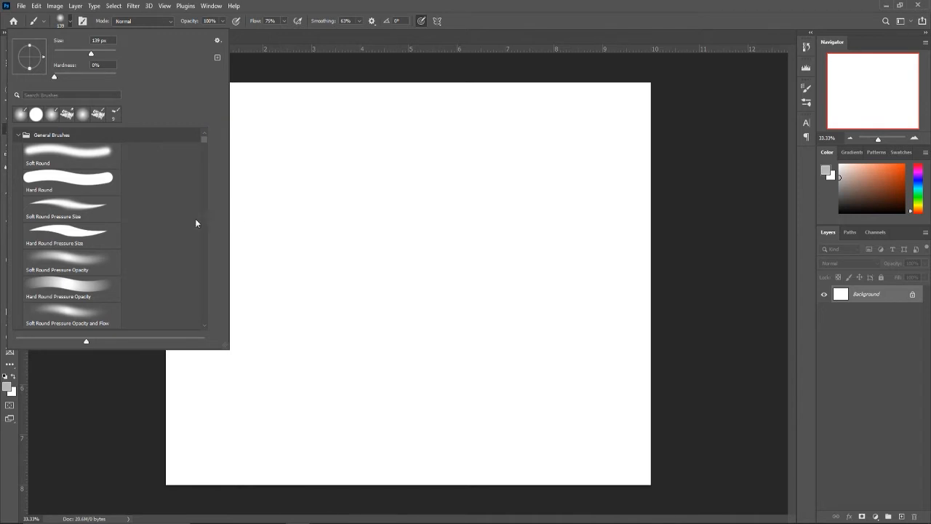
mouse_move(89, 186)
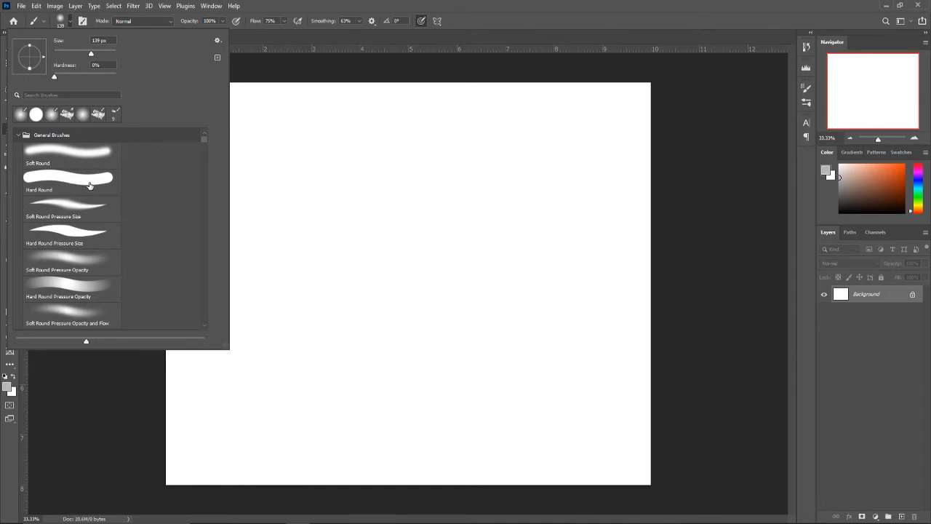
left_click(72, 181)
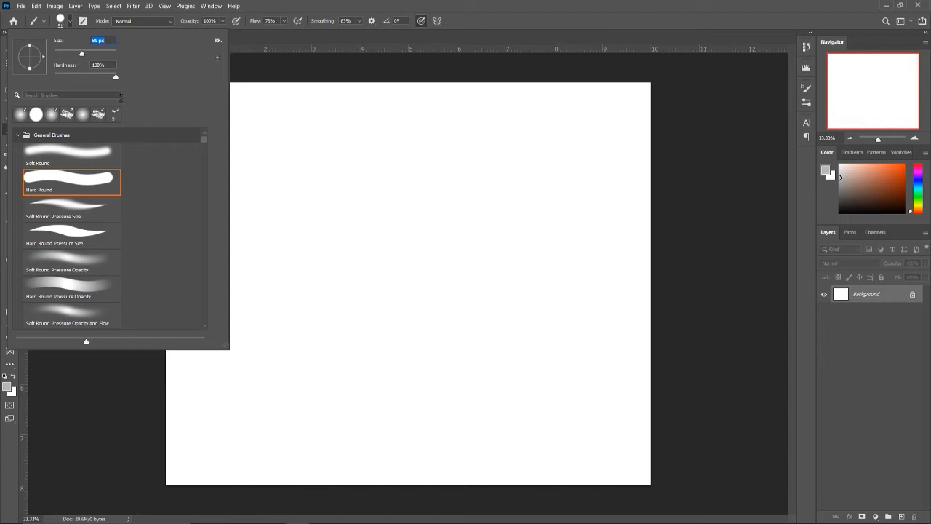
mouse_move(398, 161)
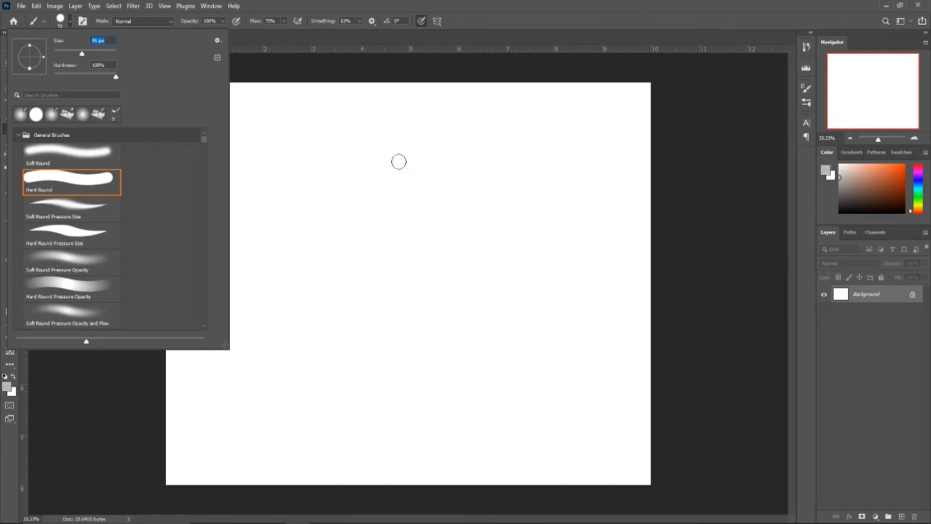
mouse_move(273, 109)
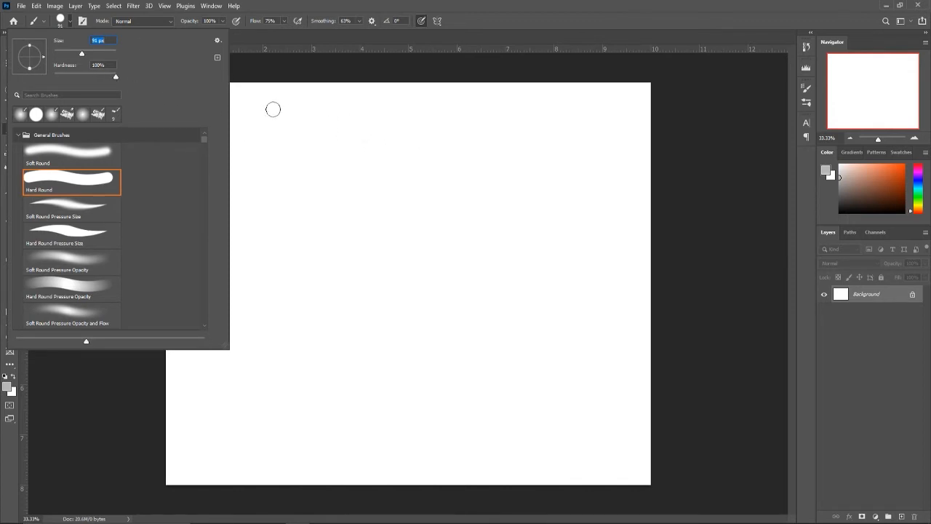
- Paint black vertical test strokes, lowering brush hardness before each softer stroke
left_click_drag(273, 109, 269, 256)
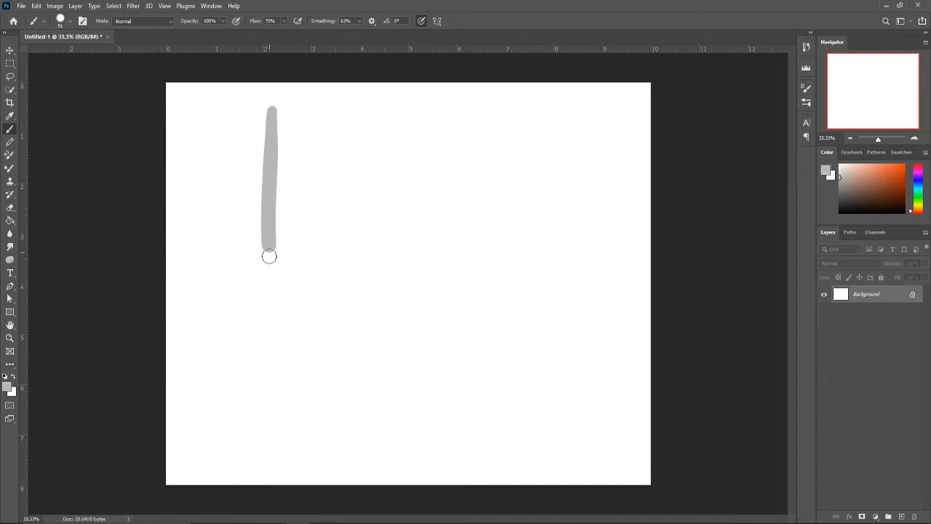
key("ctrl+z")
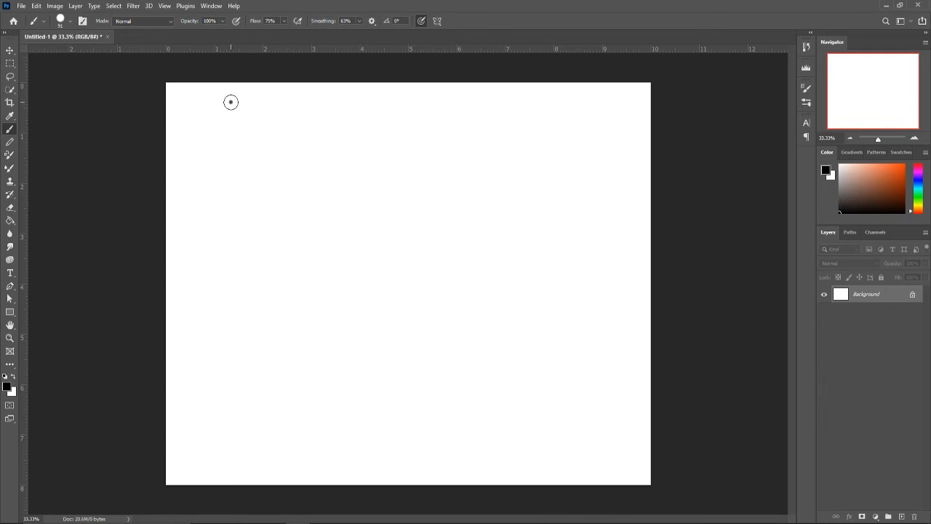
left_click_drag(231, 101, 231, 269)
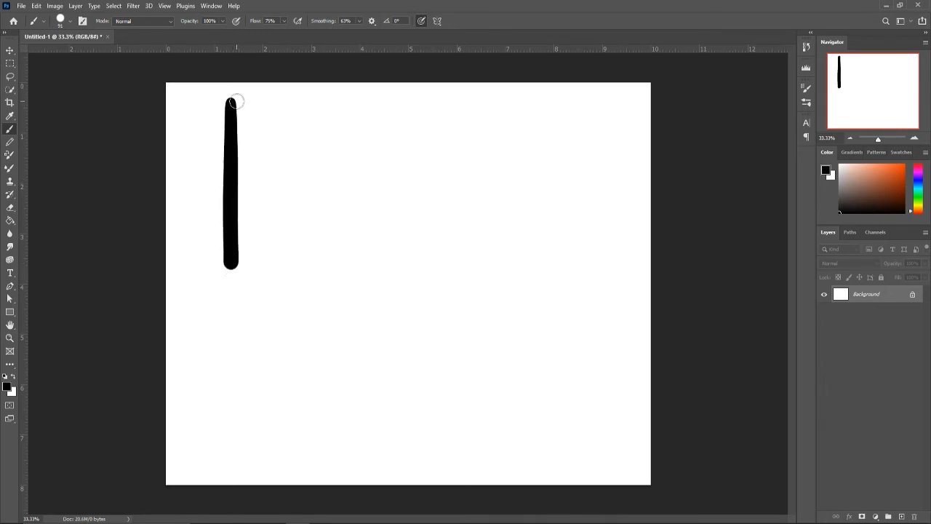
left_click(46, 20)
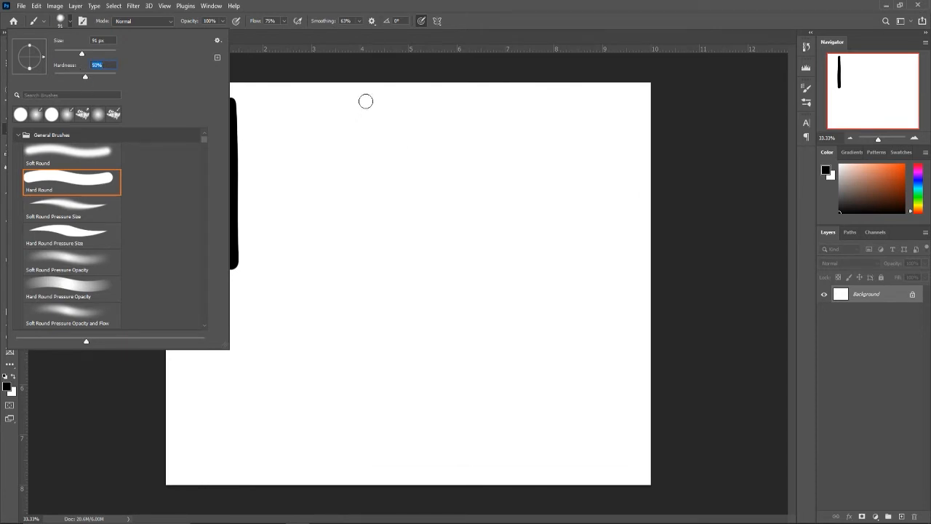
left_click_drag(373, 100, 374, 280)
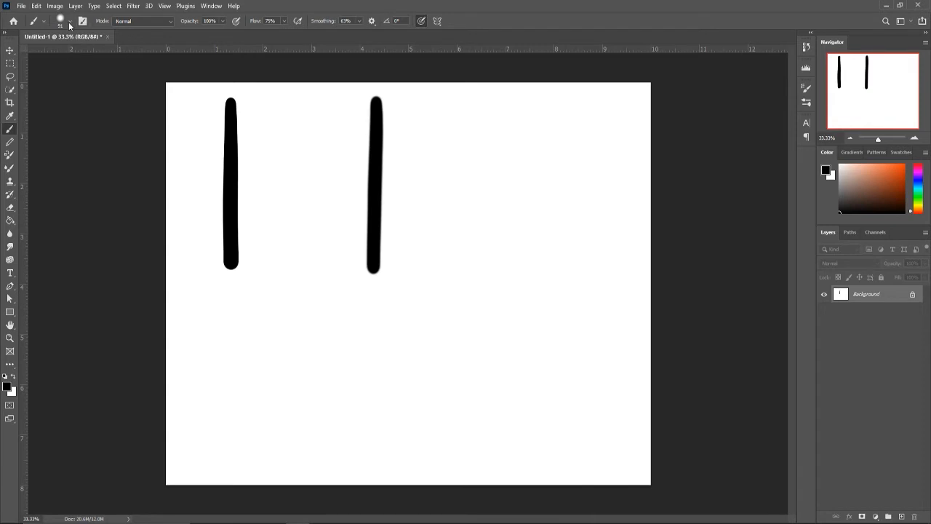
left_click(61, 20)
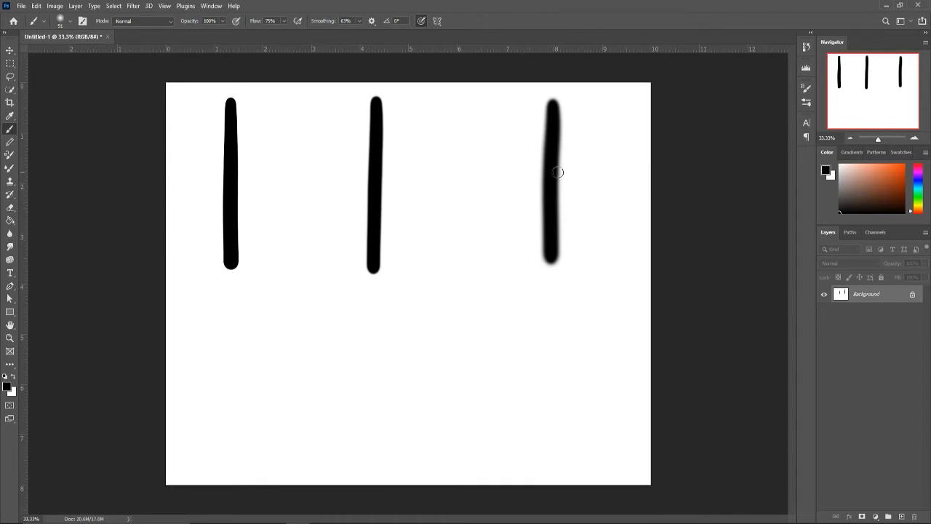
mouse_move(405, 224)
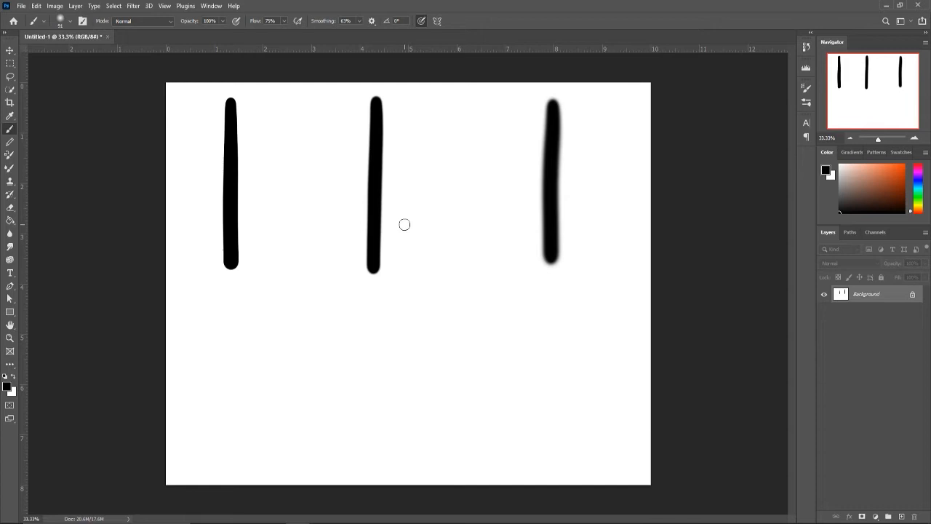
mouse_move(251, 106)
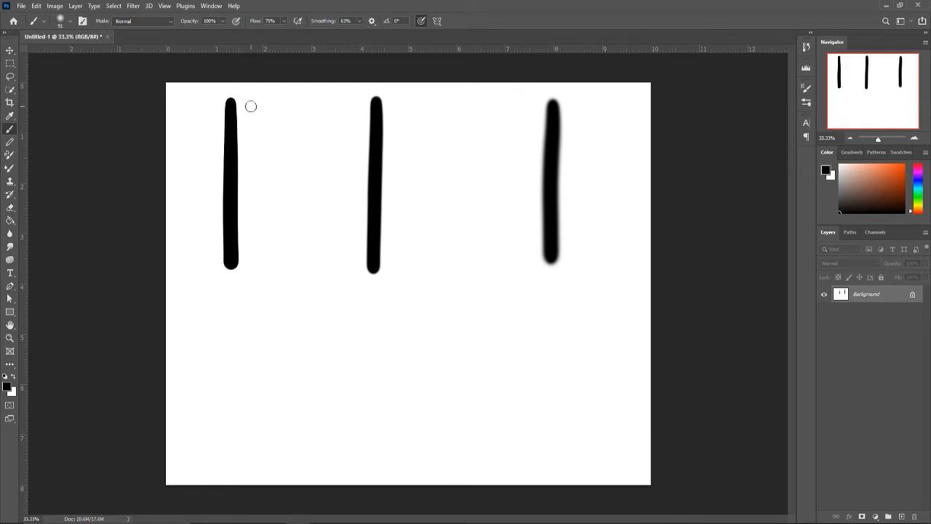
mouse_move(226, 258)
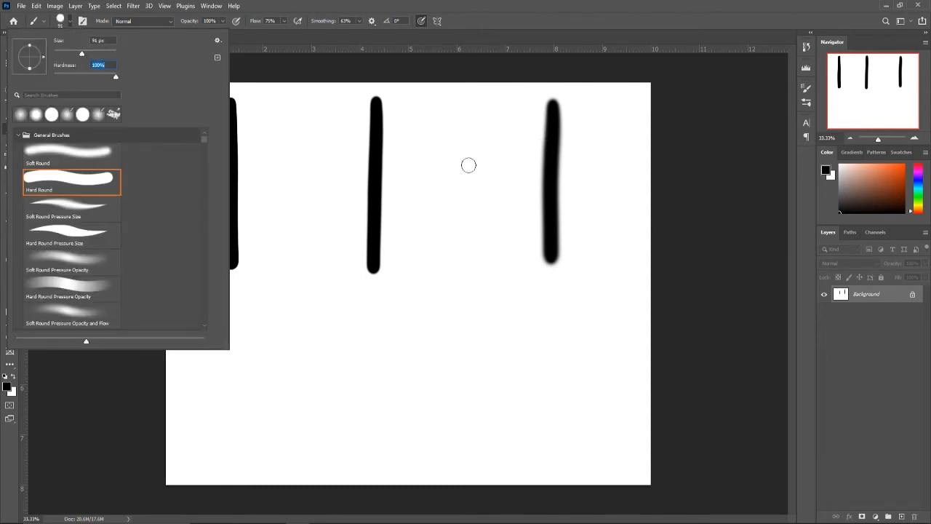
mouse_move(377, 190)
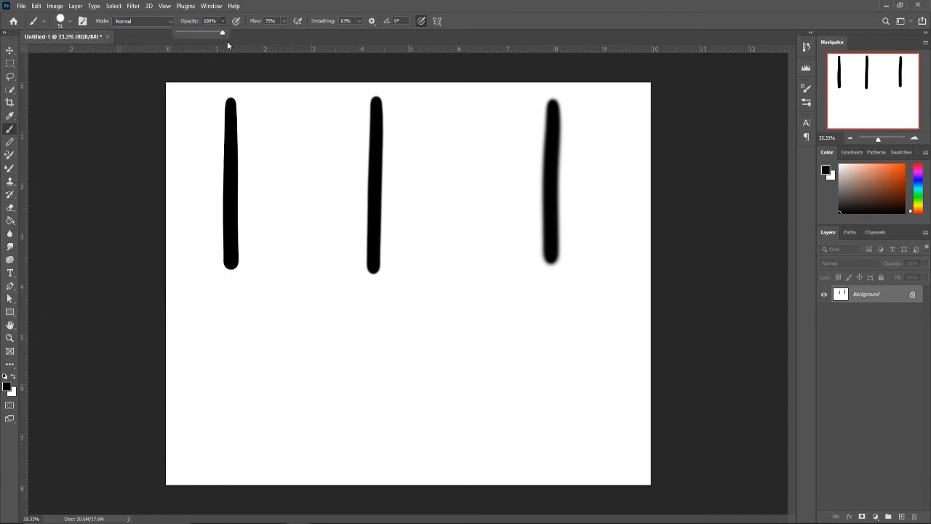
mouse_move(243, 144)
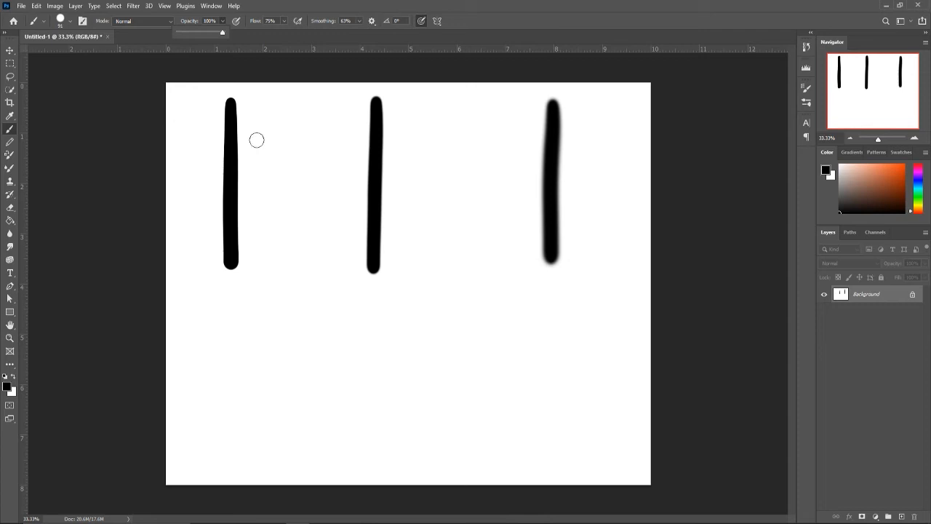
mouse_move(213, 309)
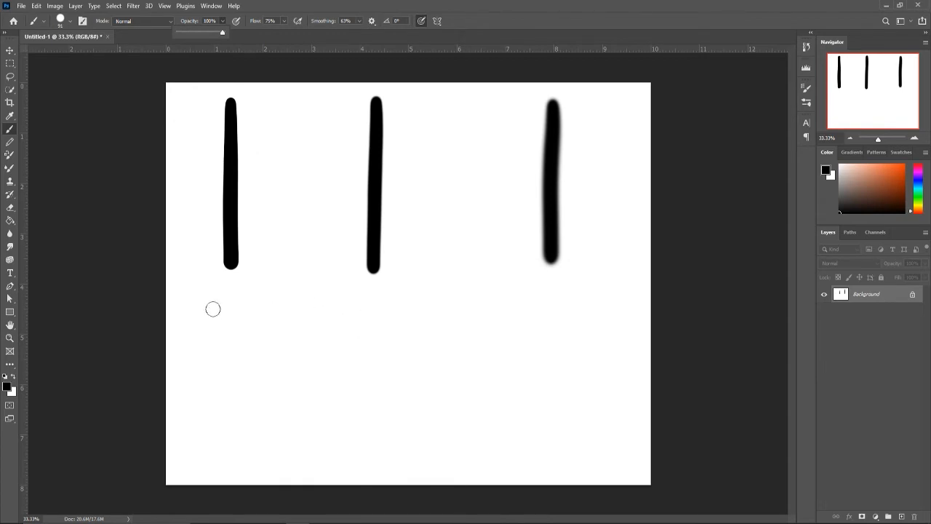
mouse_move(232, 302)
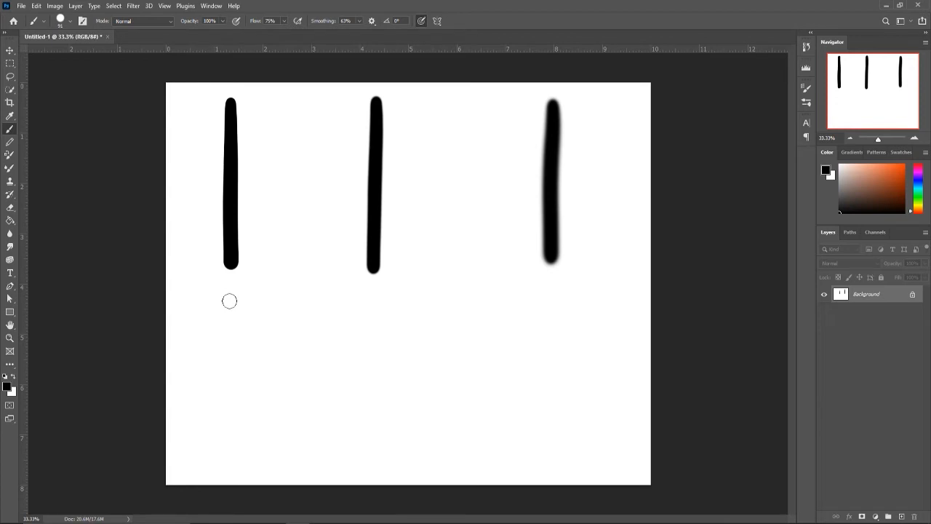
- Paint a black stroke, a grey cross at 52% opacity, and a 25% scribble
left_click_drag(231, 294, 229, 396)
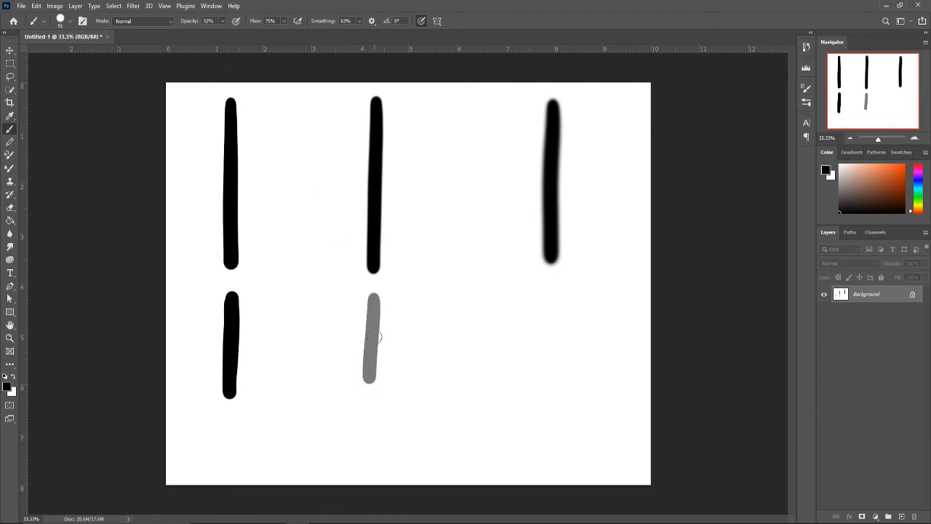
mouse_move(349, 334)
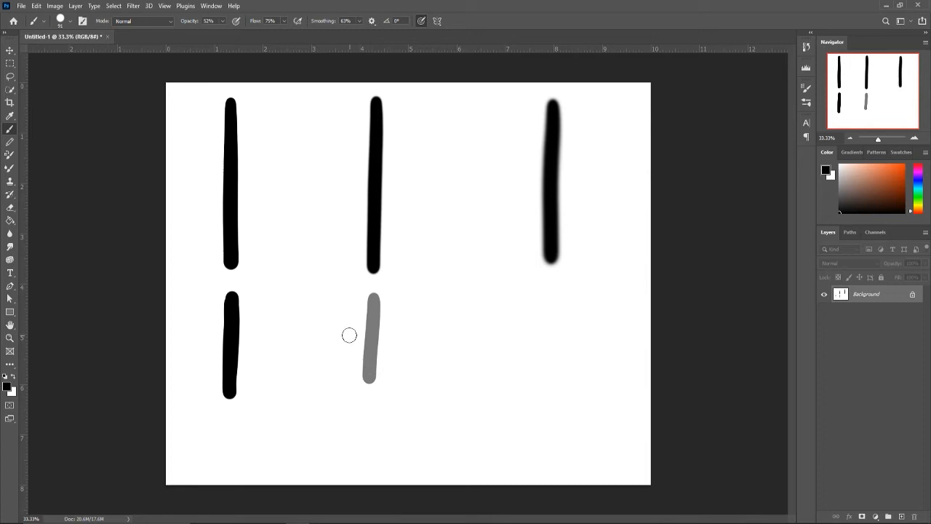
left_click_drag(331, 334, 416, 334)
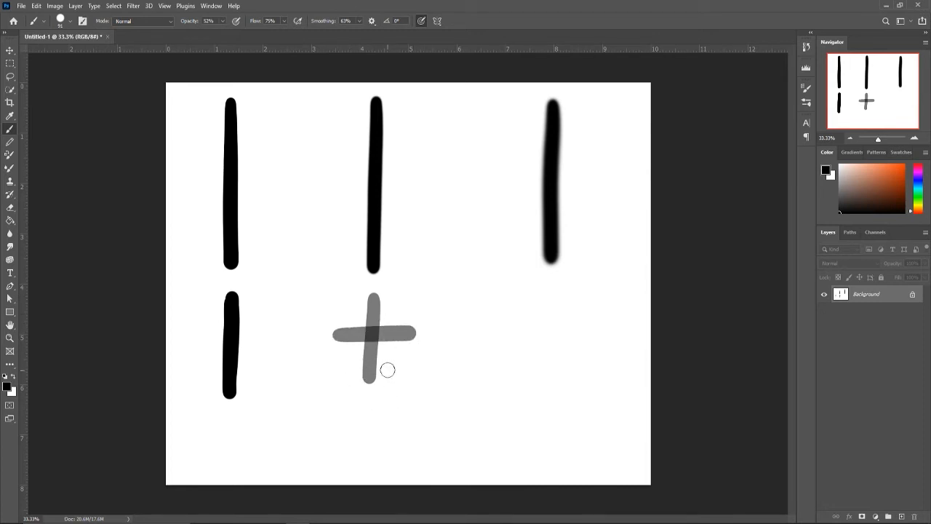
left_click(222, 20)
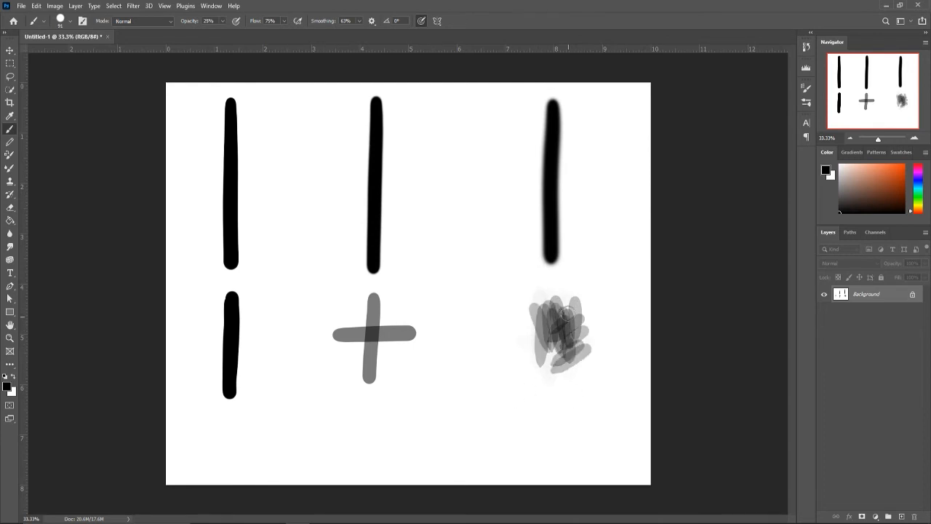
left_click_drag(560, 309, 578, 353)
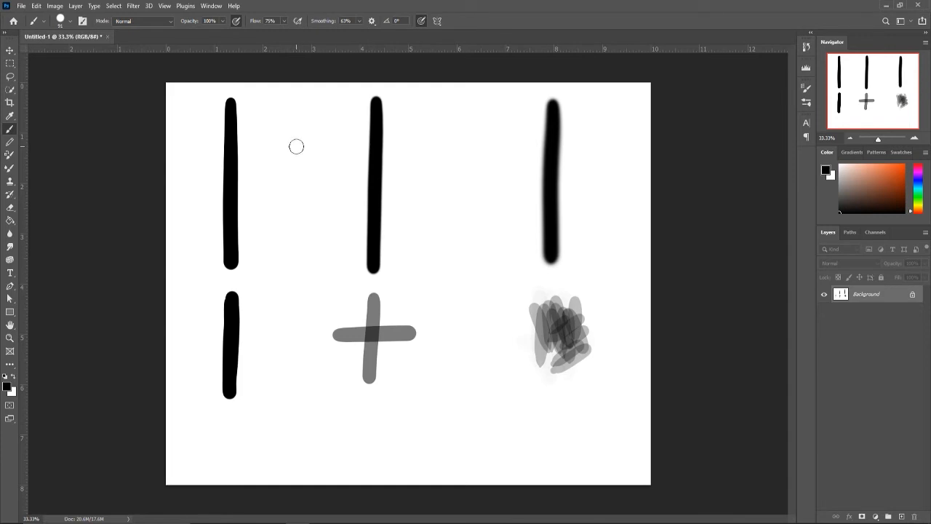
- Paint two stacked strokes and a long curve sweeping up to the top edge
left_click_drag(296, 146, 293, 289)
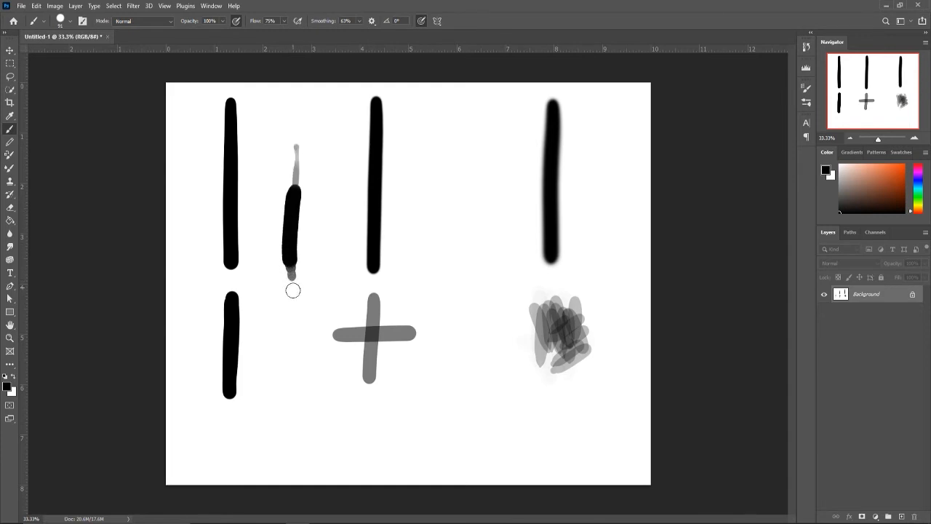
left_click_drag(291, 284, 313, 422)
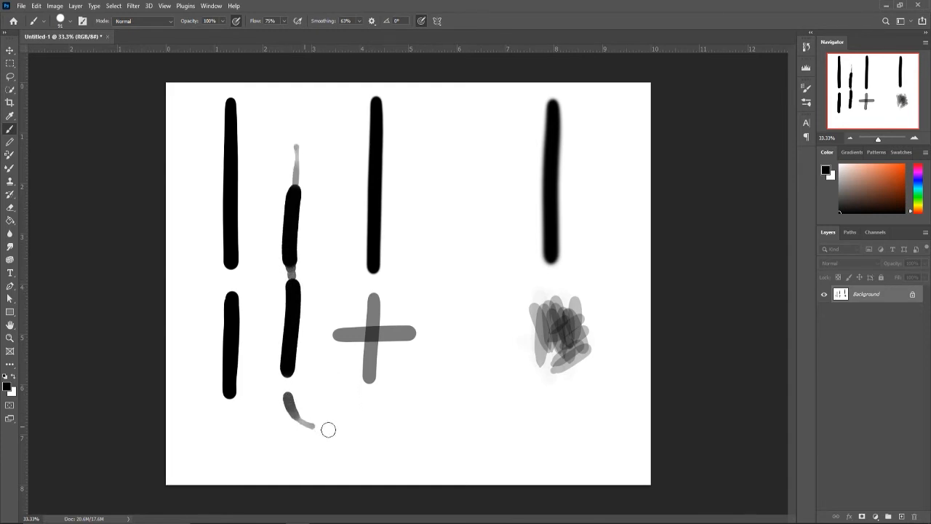
left_click_drag(306, 426, 449, 340)
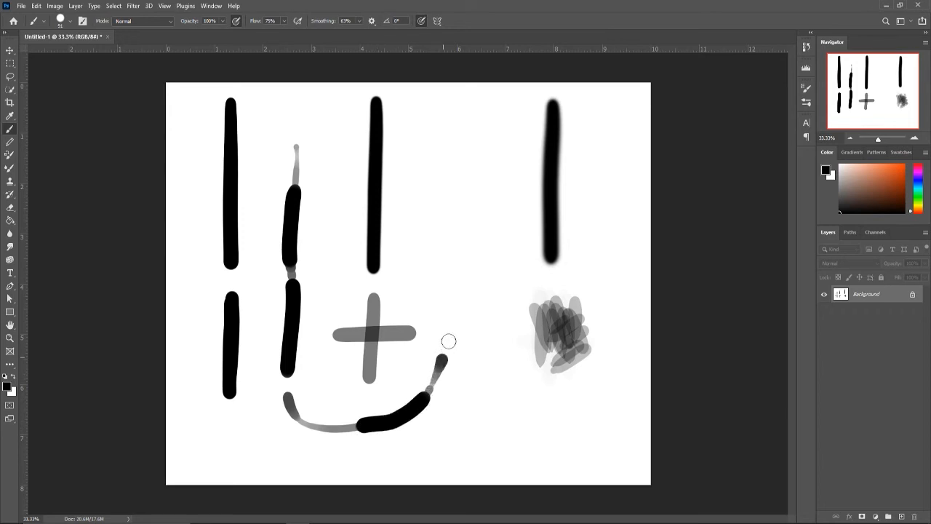
left_click_drag(443, 364, 464, 179)
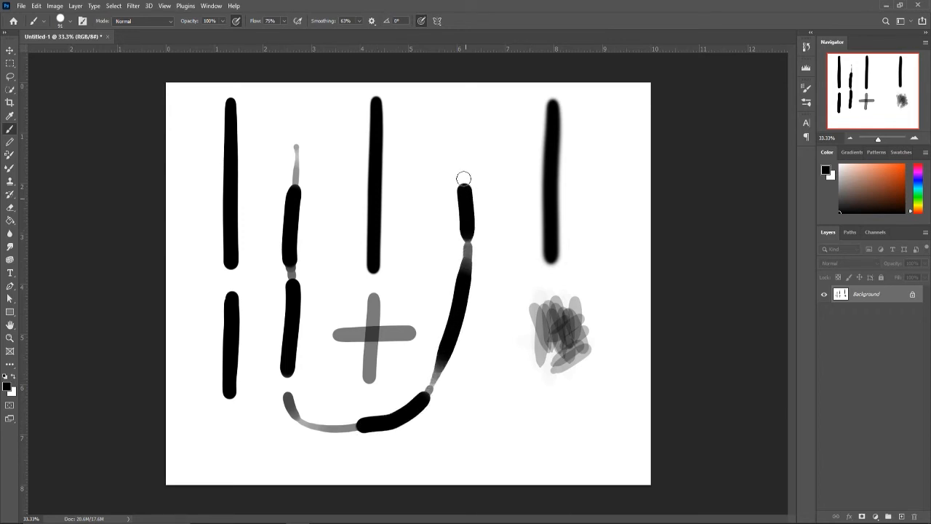
left_click_drag(463, 179, 459, 124)
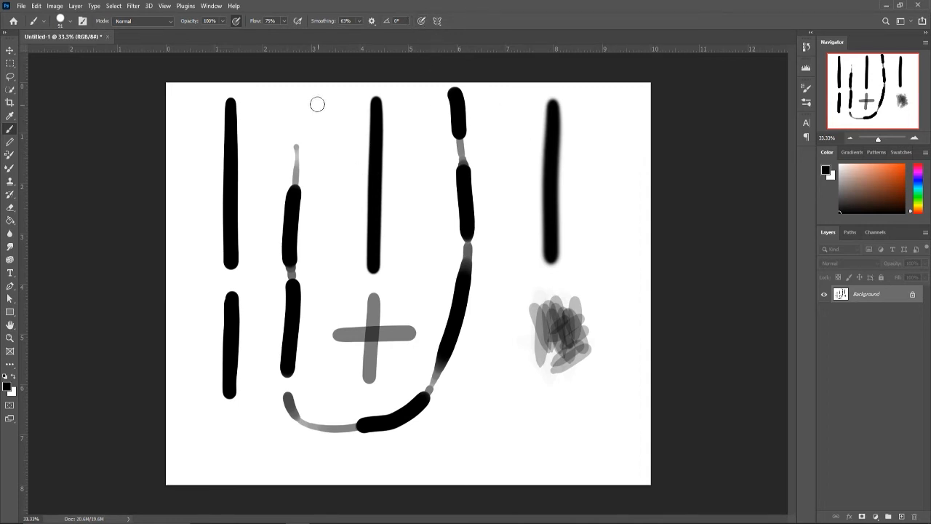
- Add a full-height vertical stroke, a thin curve, and a wavy line with hook
left_click_drag(317, 98, 317, 230)
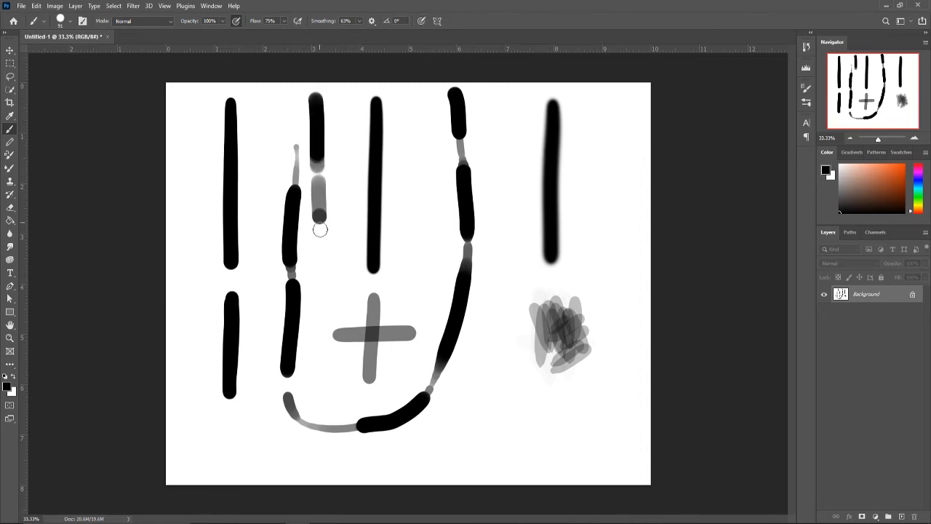
left_click_drag(319, 222, 318, 384)
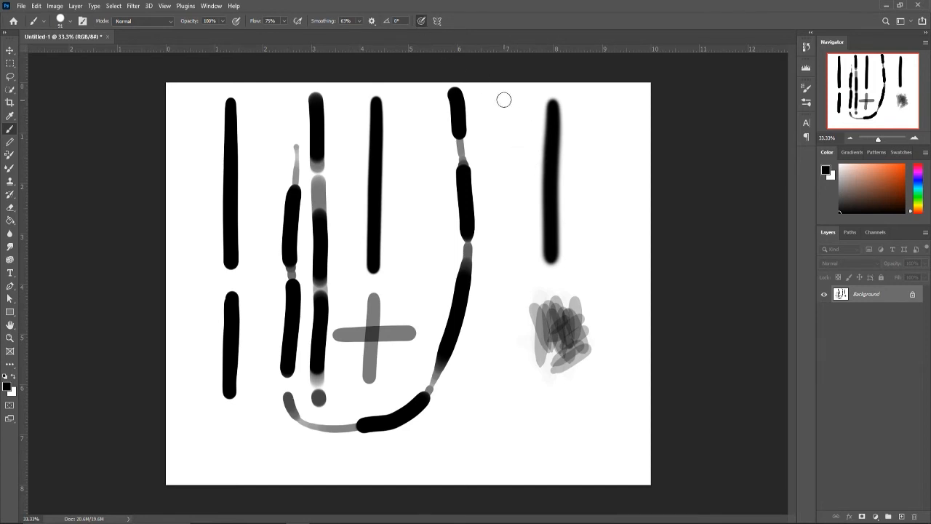
left_click_drag(504, 99, 504, 133)
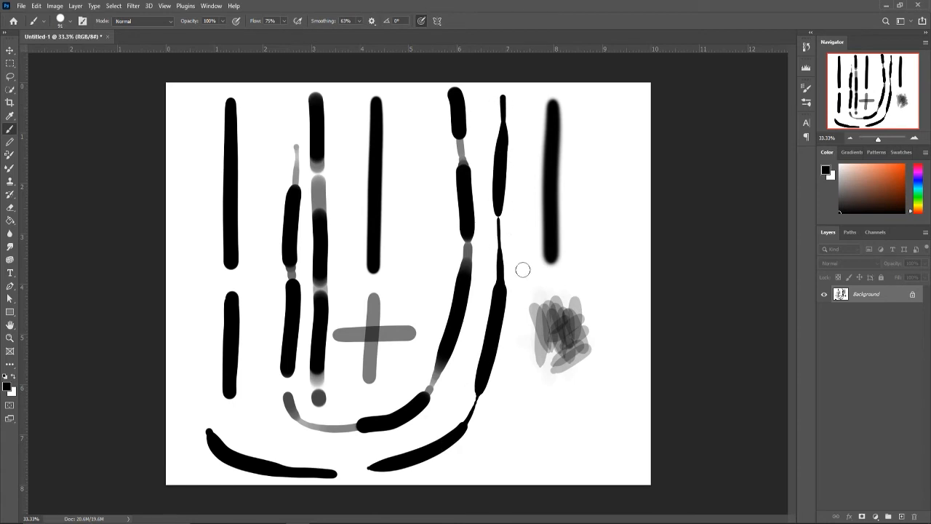
mouse_move(236, 57)
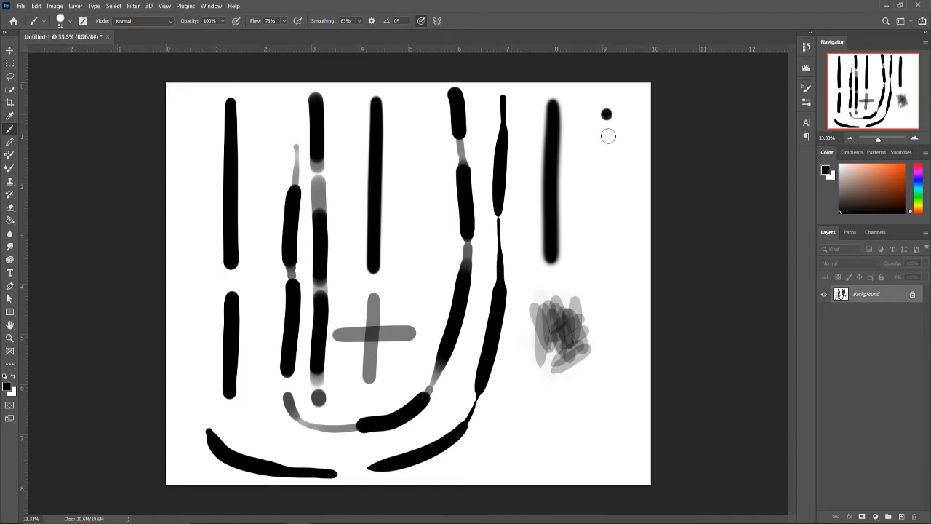
left_click_drag(604, 117, 600, 419)
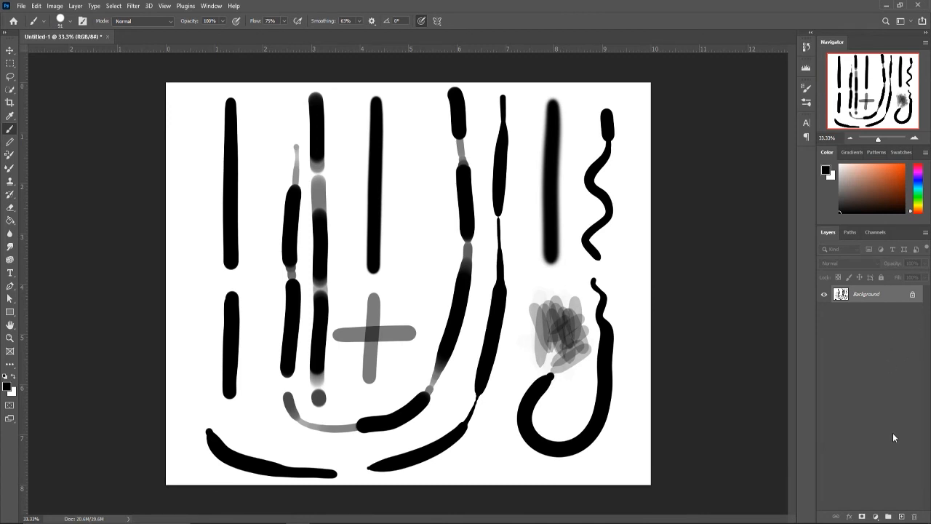
mouse_move(838, 443)
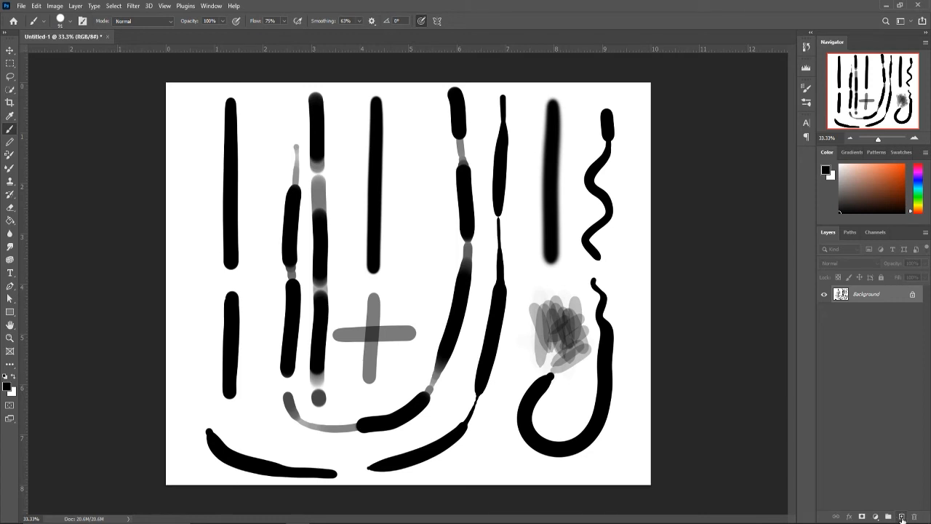
- Add empty Layer 1 via the Create a New Layer button
left_click(902, 516)
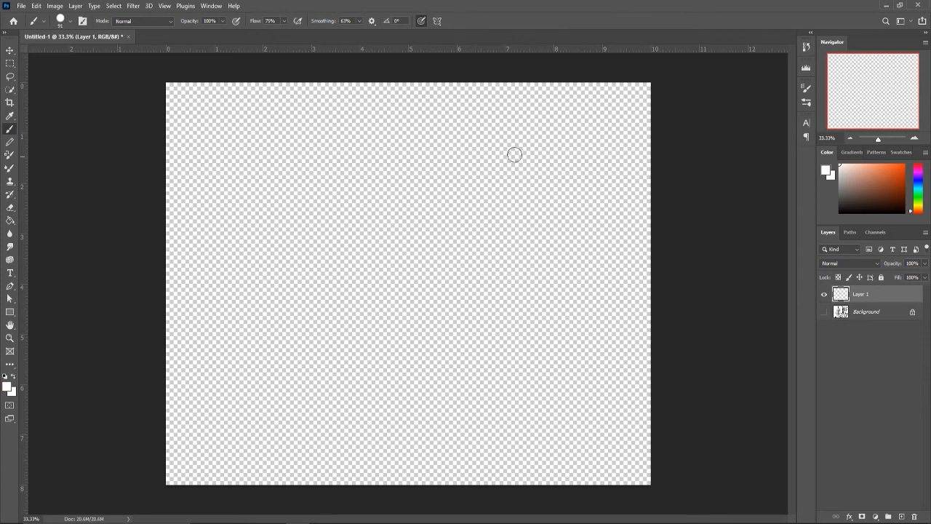
mouse_move(10, 222)
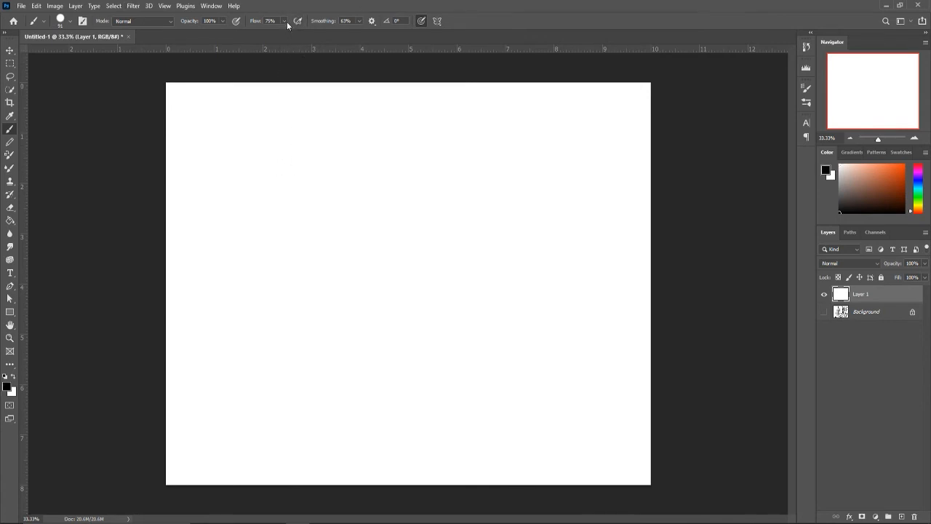
mouse_move(222, 122)
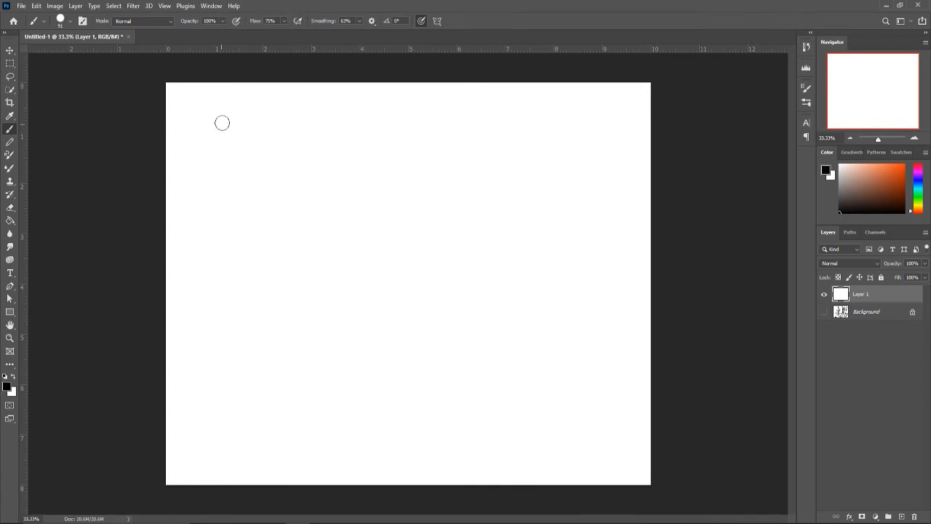
mouse_move(274, 120)
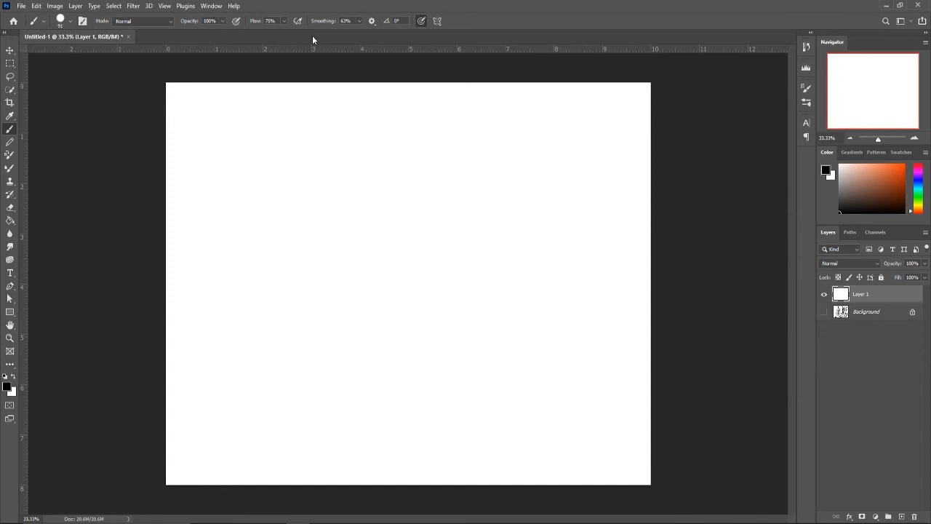
- Set brush smoothing to 0% and draw zigzag strokes down the left side
left_click(358, 20)
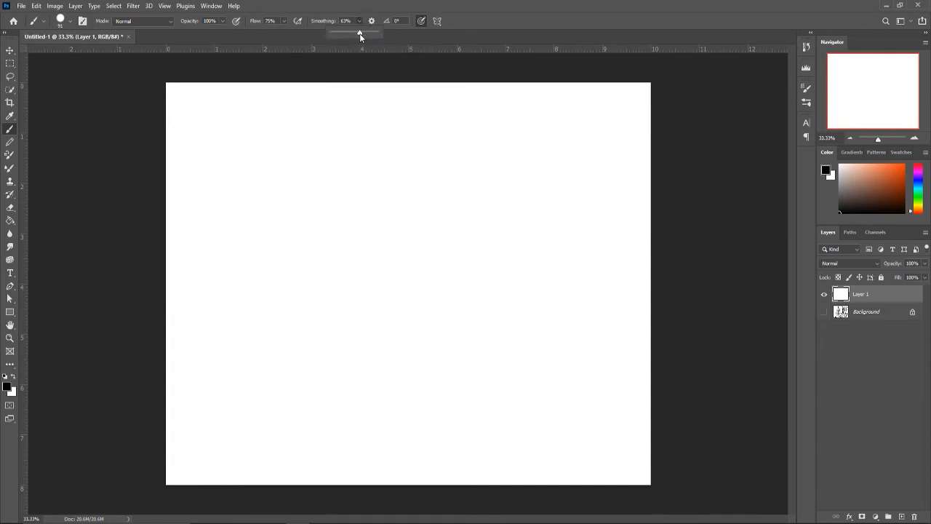
left_click_drag(361, 35, 329, 35)
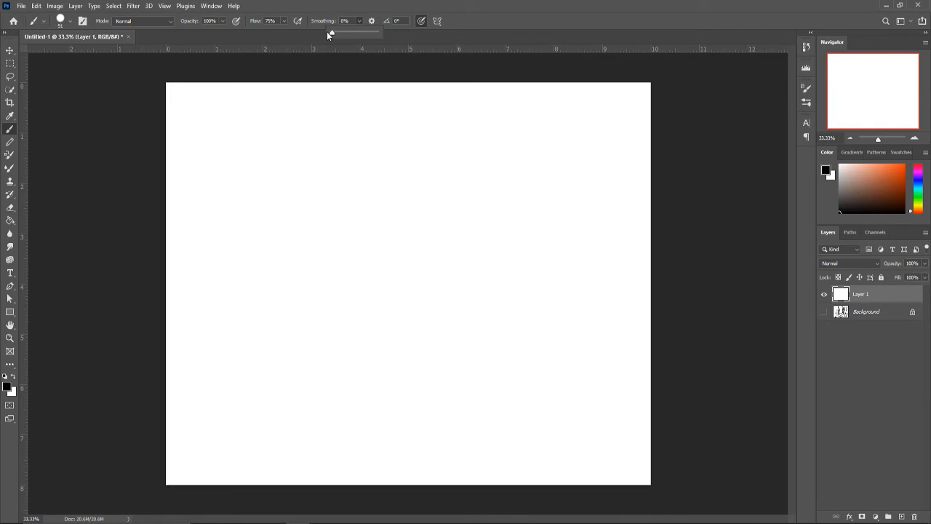
mouse_move(310, 126)
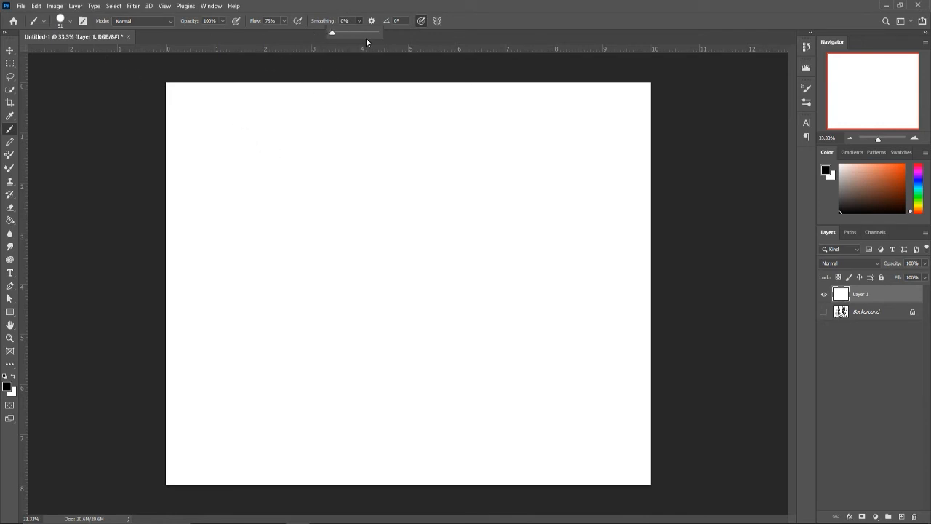
mouse_move(230, 100)
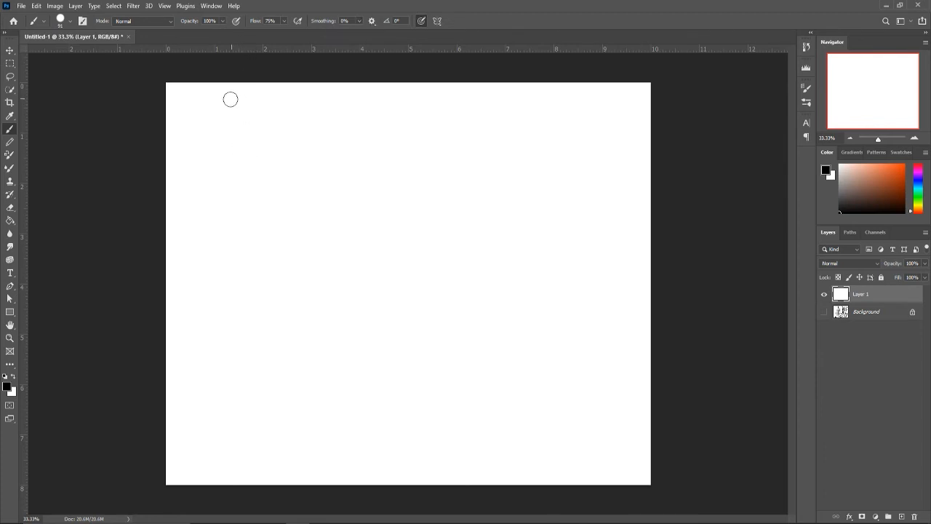
left_click_drag(230, 100, 240, 303)
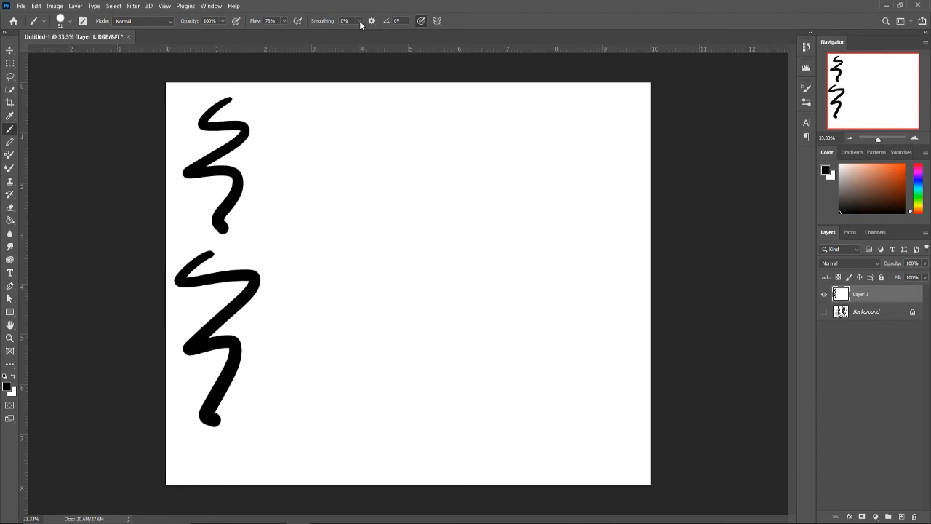
- Raise smoothing to about half and draw two vertical strokes in the centre
left_click(356, 21)
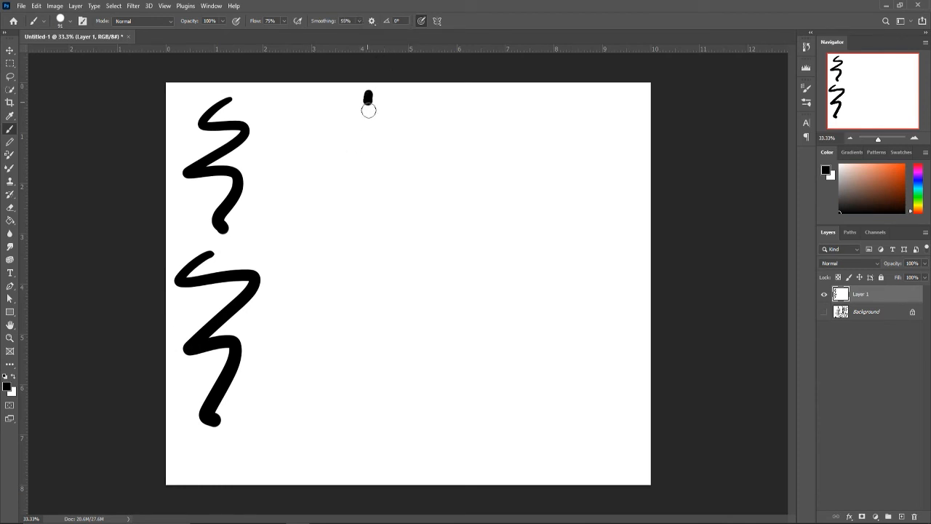
left_click_drag(368, 98, 353, 262)
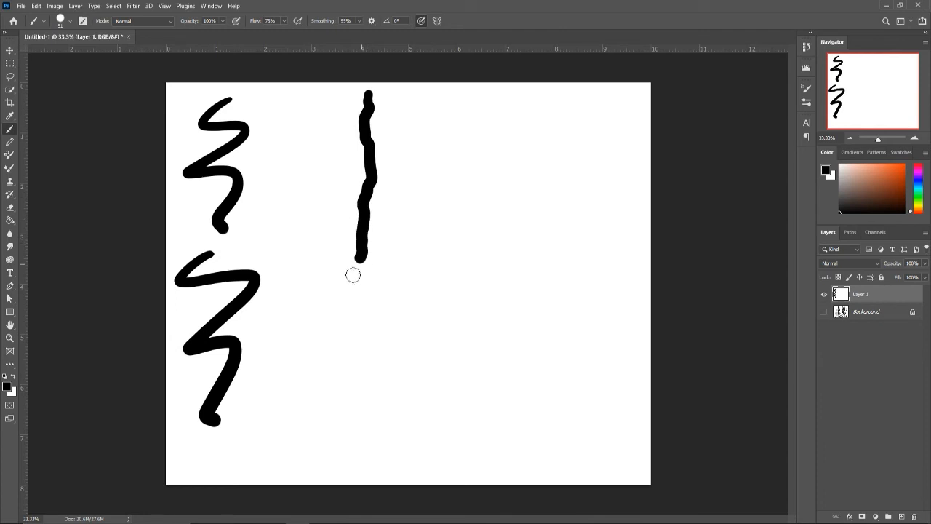
left_click_drag(362, 269, 353, 429)
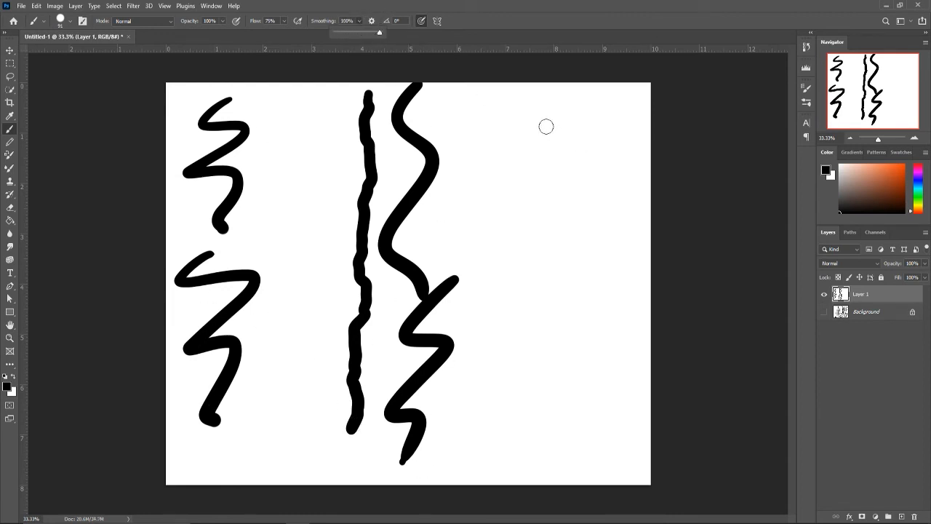
- Draw a long straight vertical stroke at full smoothing on the right
left_click_drag(526, 99, 526, 153)
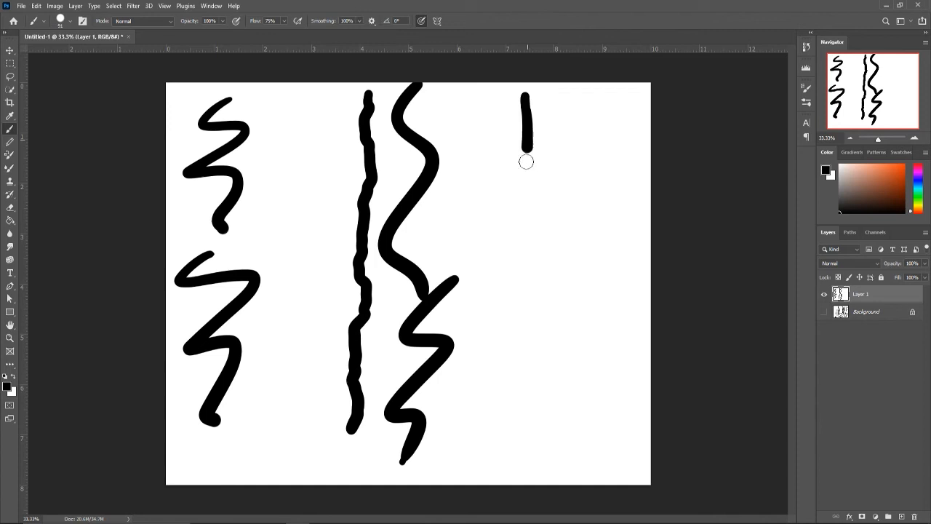
left_click_drag(526, 150, 520, 288)
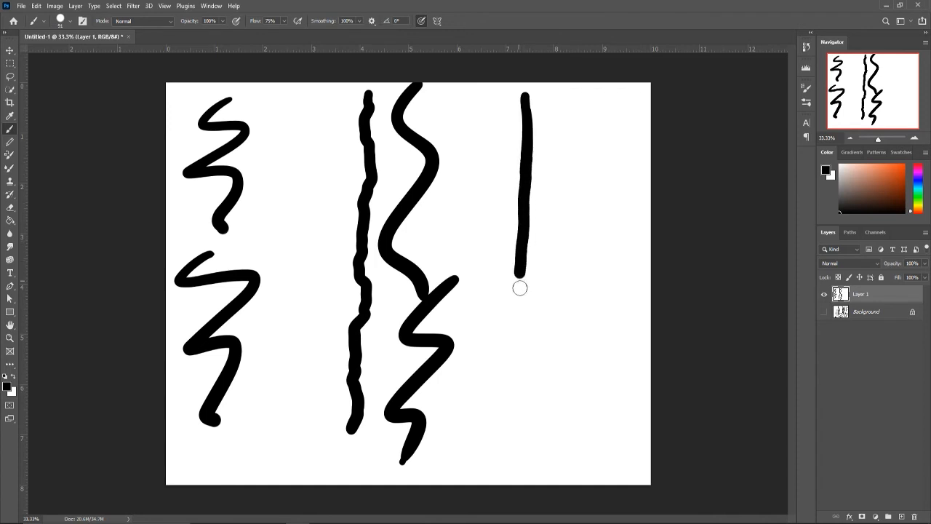
left_click_drag(520, 280, 517, 429)
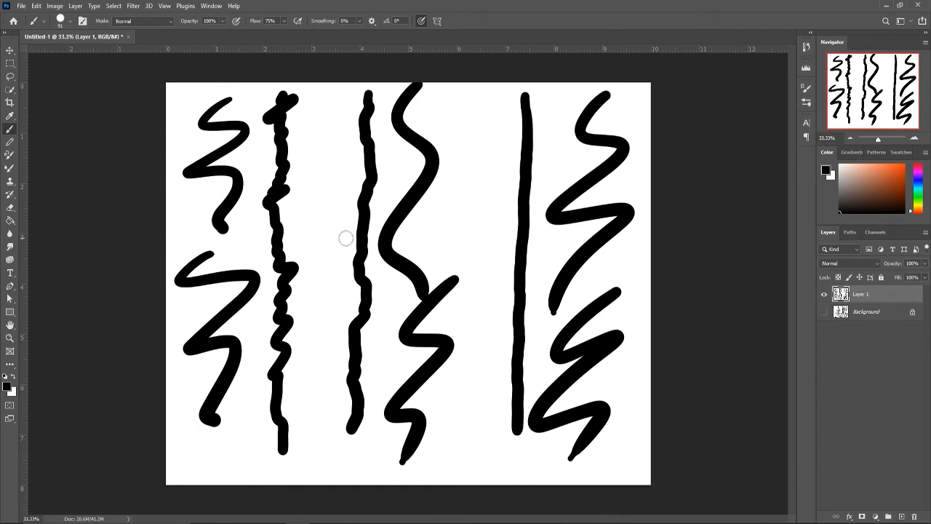
mouse_move(571, 220)
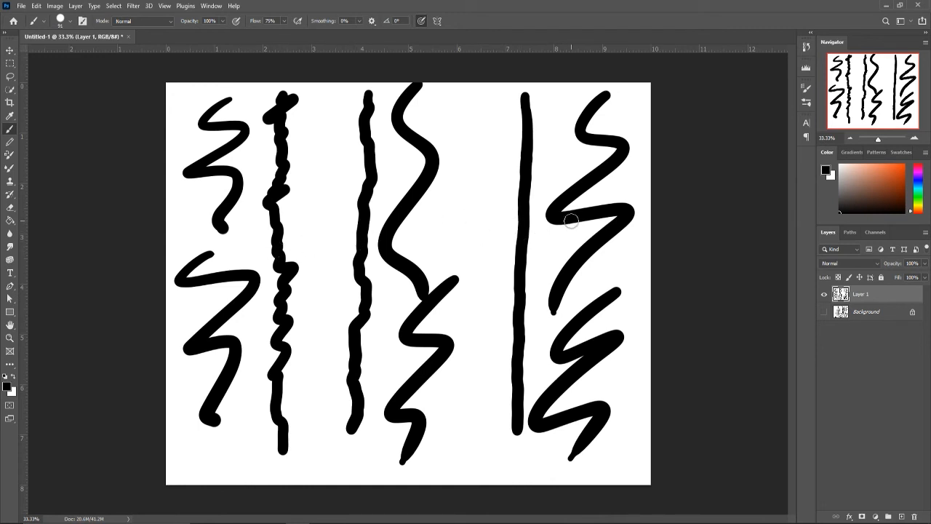
mouse_move(542, 216)
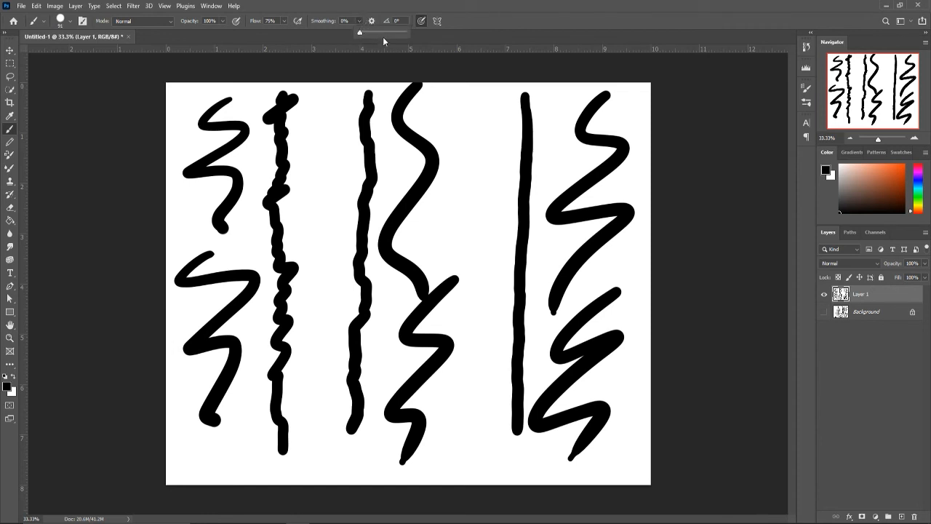
- Raise brush smoothing to 54% and draw a curved test stroke
left_click_drag(359, 32, 384, 31)
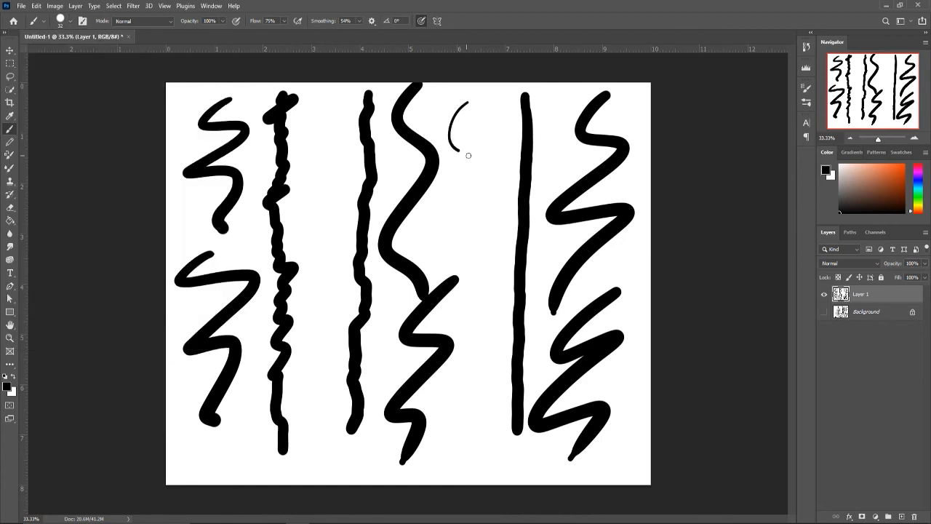
left_click_drag(462, 109, 471, 204)
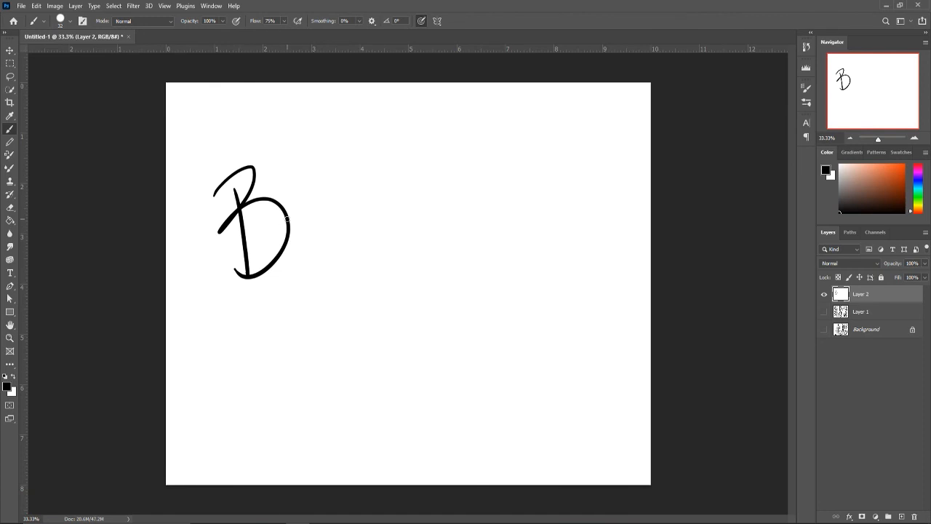
- Handwrite 'Brushes' on Layer 2, then paint grey winding strokes with a textured brush preset
left_click_drag(291, 219, 415, 214)
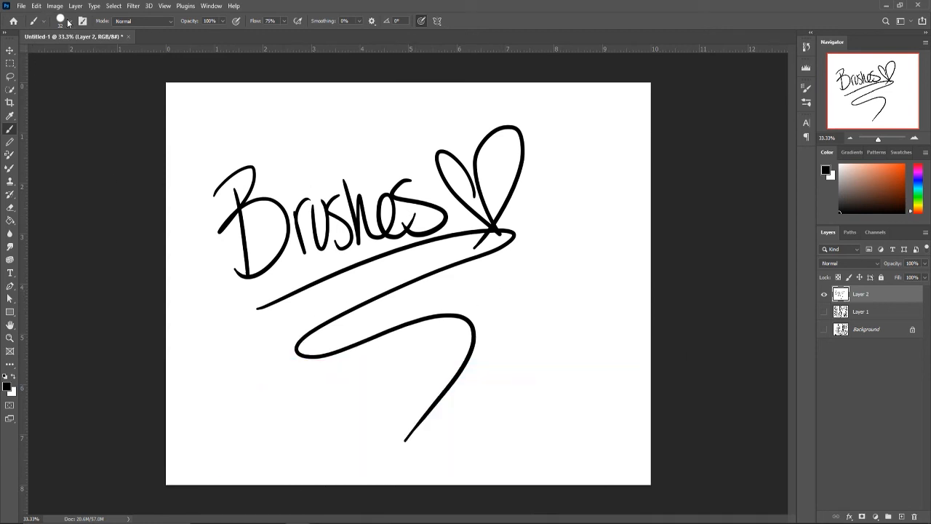
left_click(70, 20)
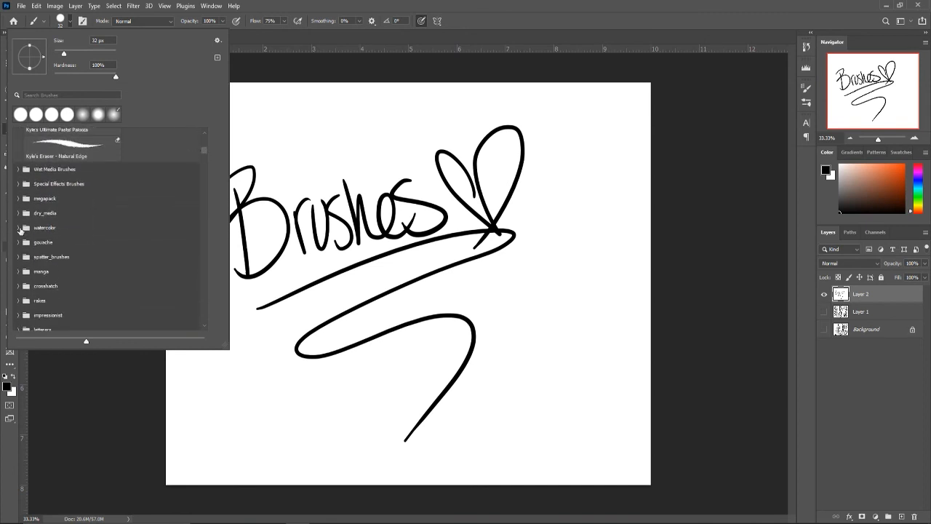
left_click(71, 282)
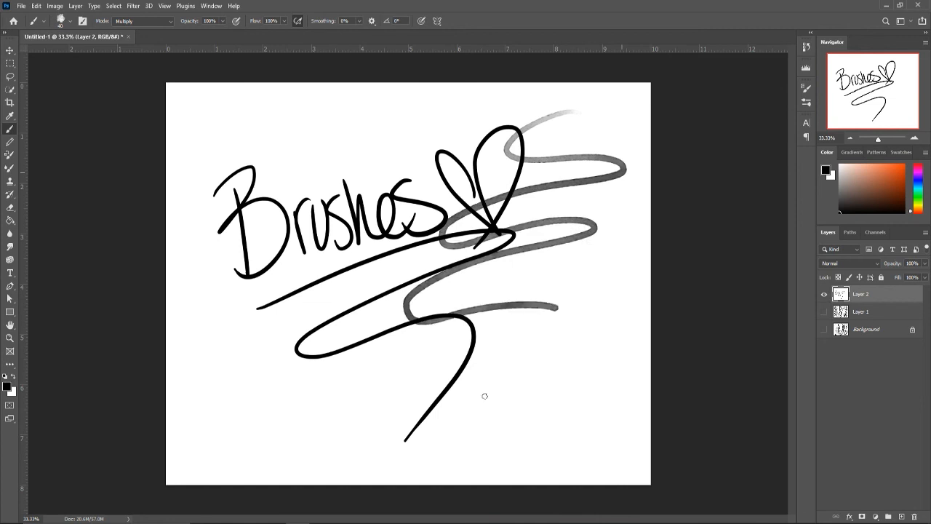
left_click_drag(531, 189, 452, 419)
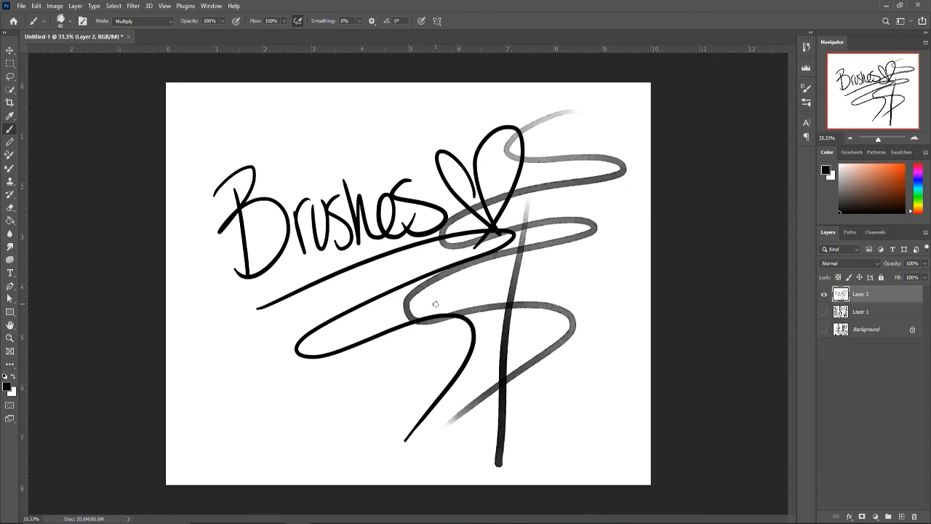
mouse_move(647, 295)
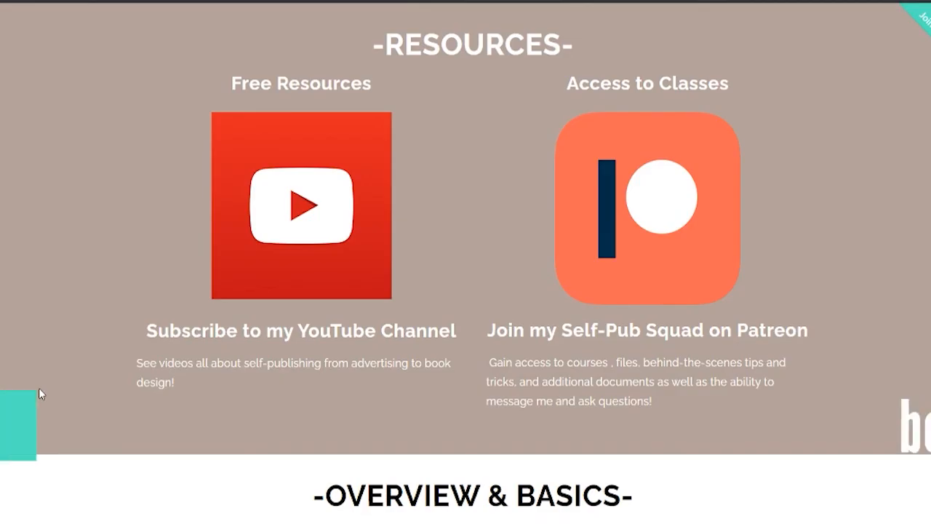
- Scroll the bethanystahl.com classes page from Overview through Photoshop, Formatting, Audiobooks and Marketing
scroll("down", 3)
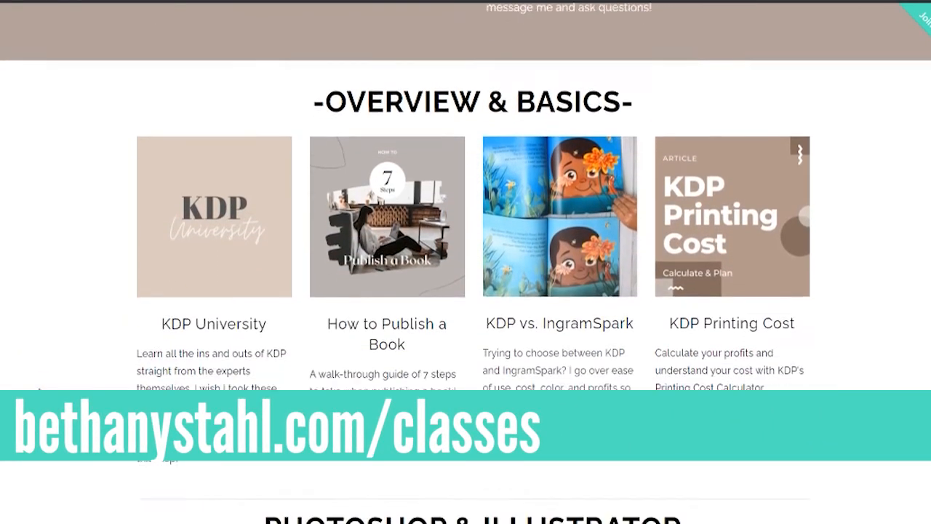
scroll("down", 3)
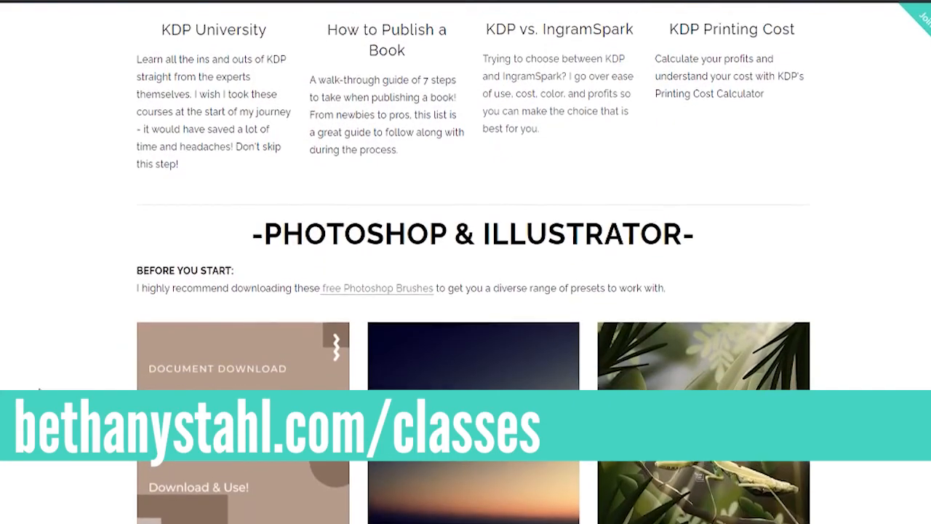
scroll("down", 3)
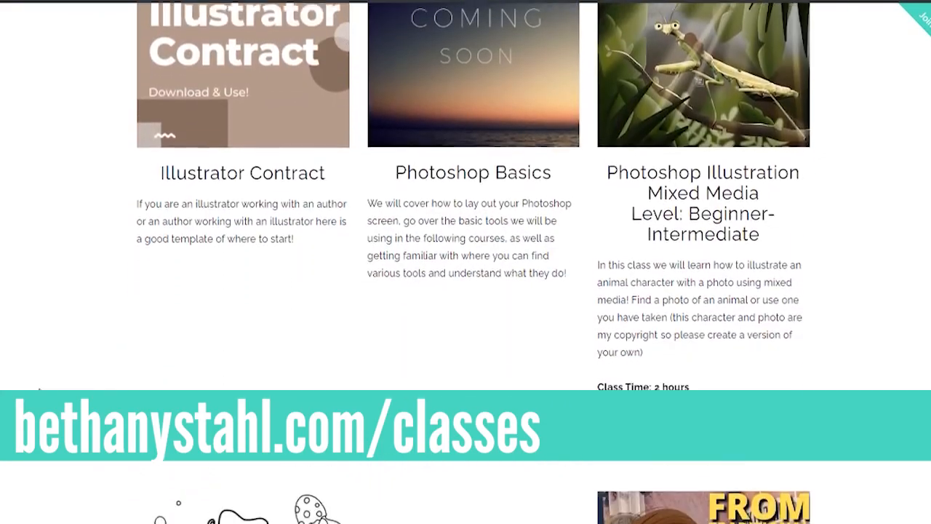
scroll("down", 3)
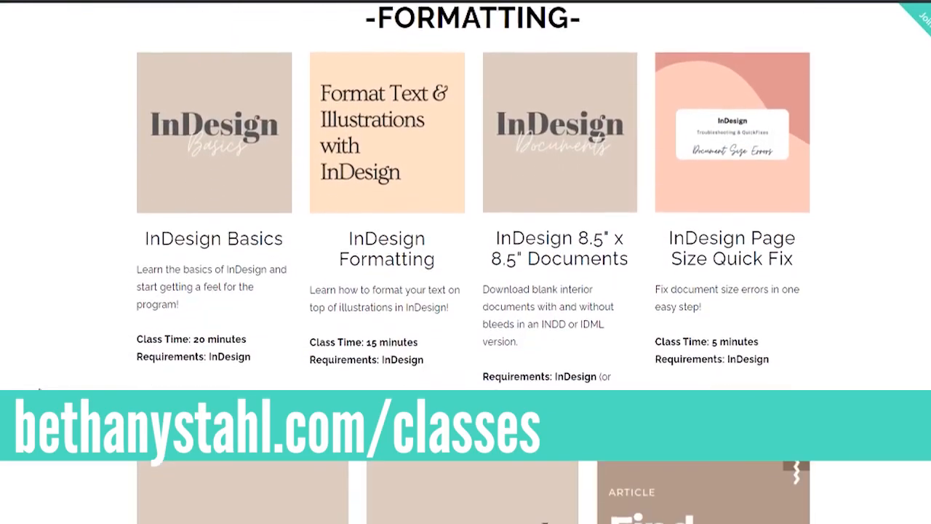
scroll("down", 3)
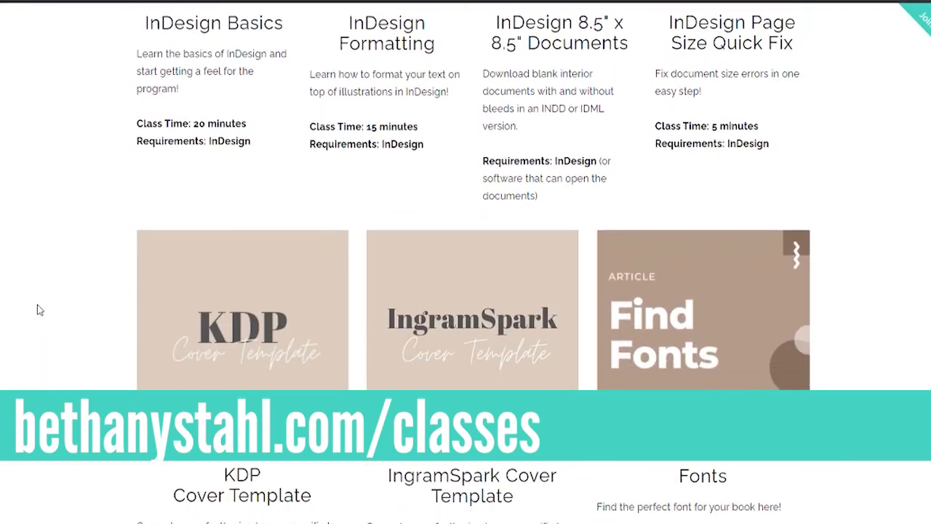
scroll("down", 3)
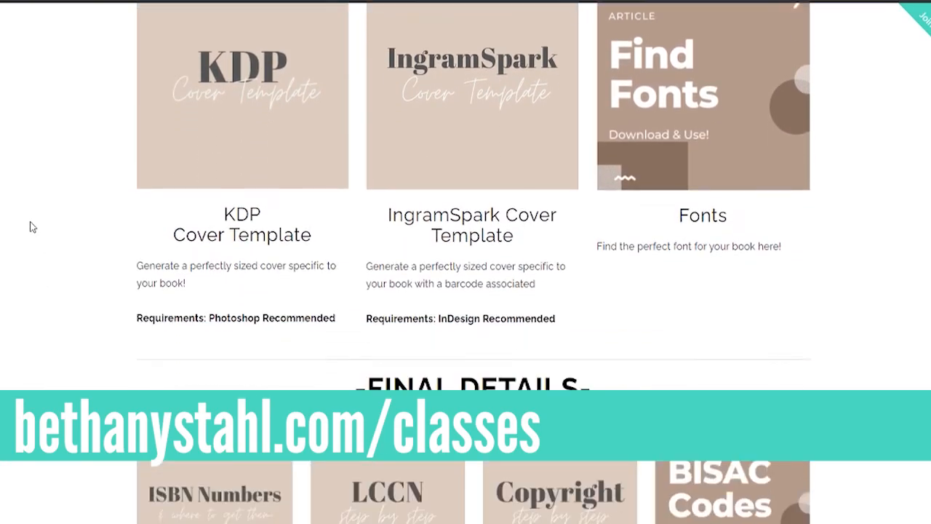
scroll("down", 3)
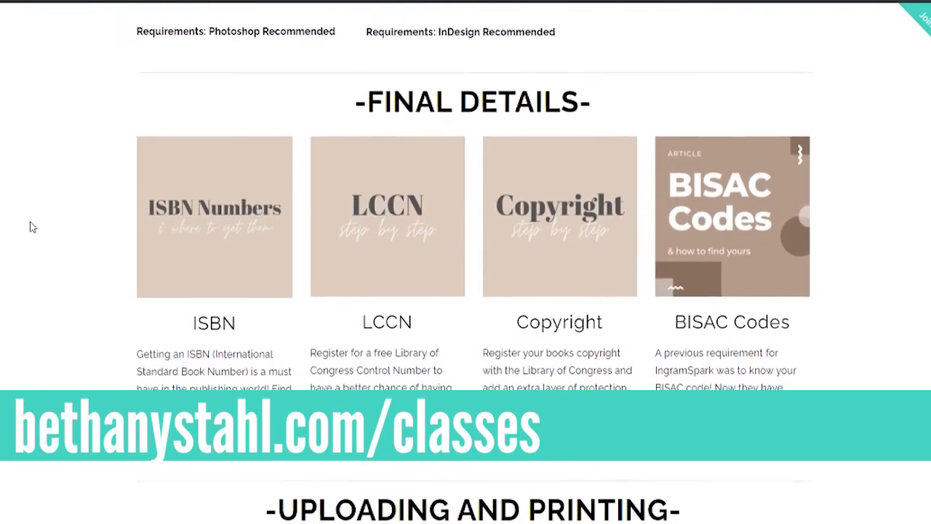
scroll("down", 3)
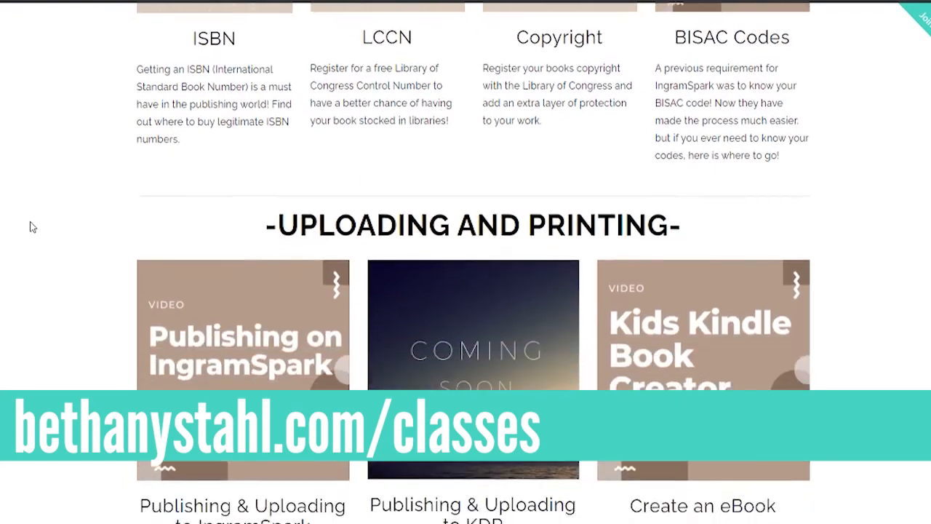
scroll("down", 3)
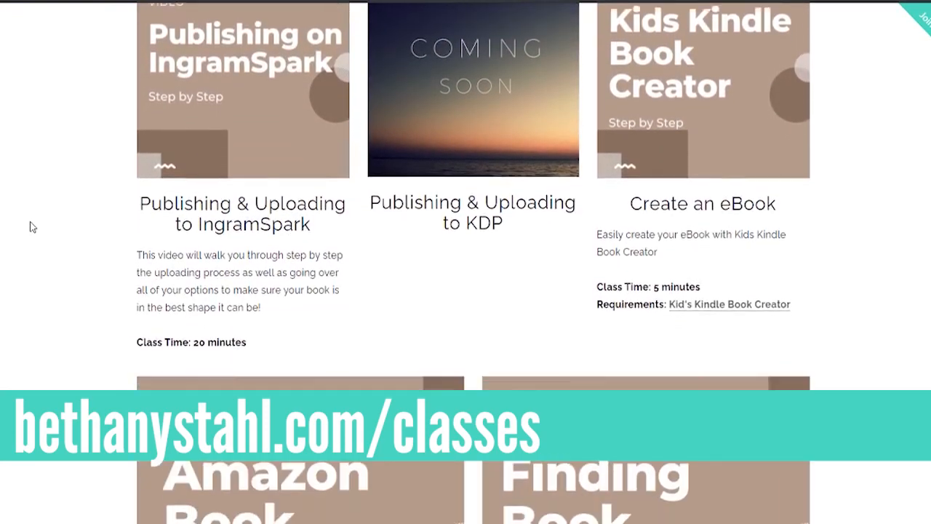
scroll("down", 3)
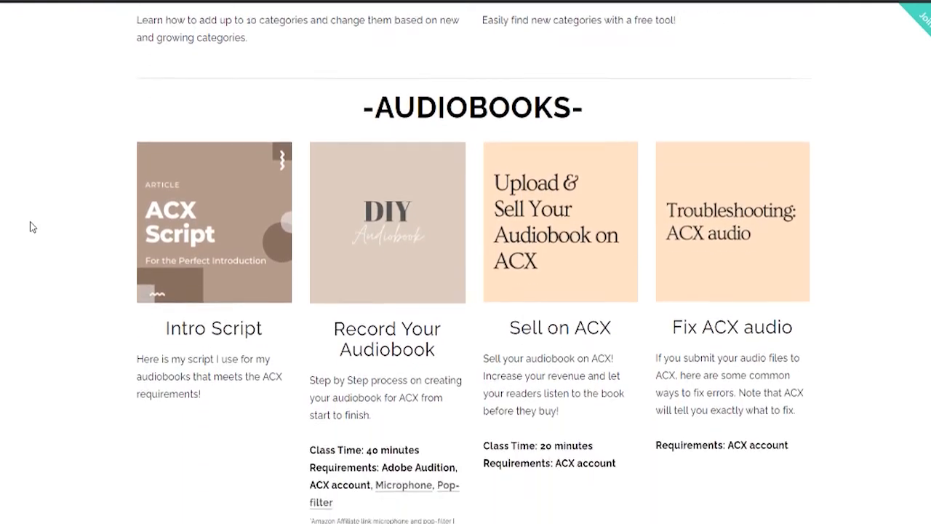
scroll("down", 3)
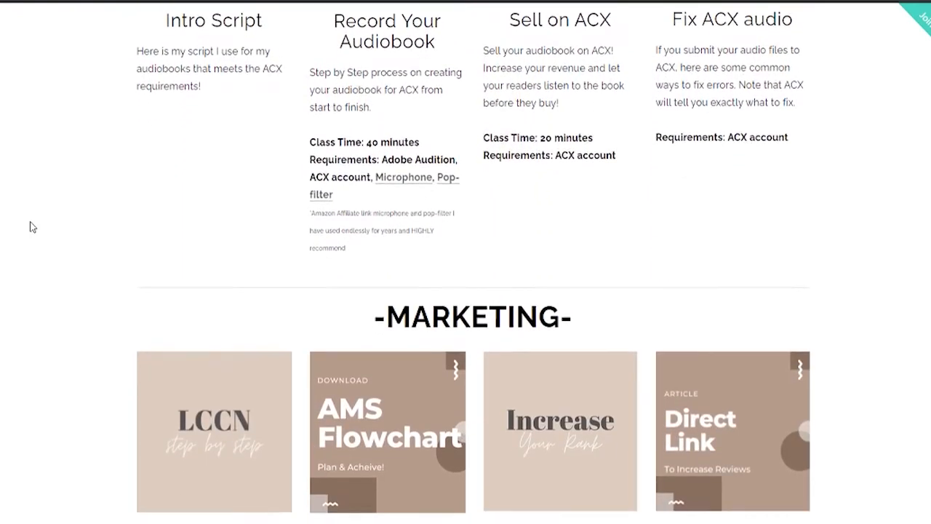
scroll("down", 3)
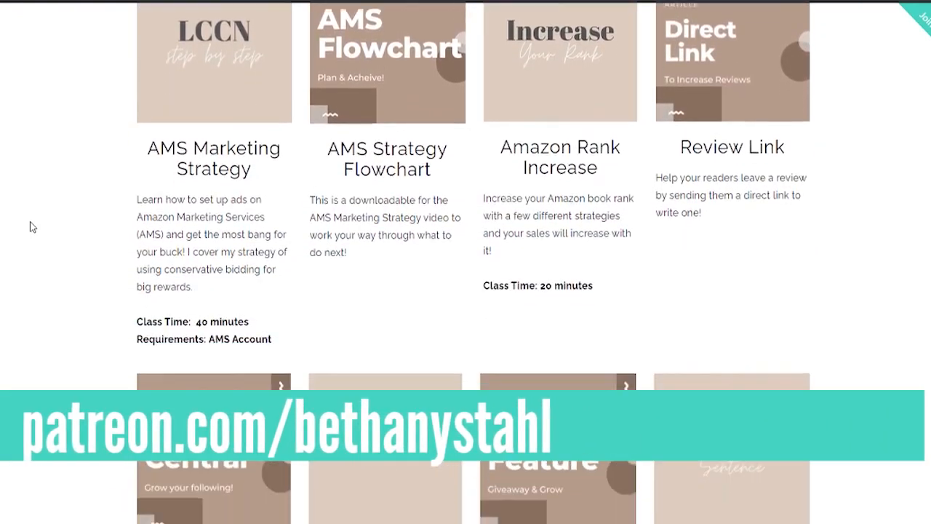
scroll("down", 3)
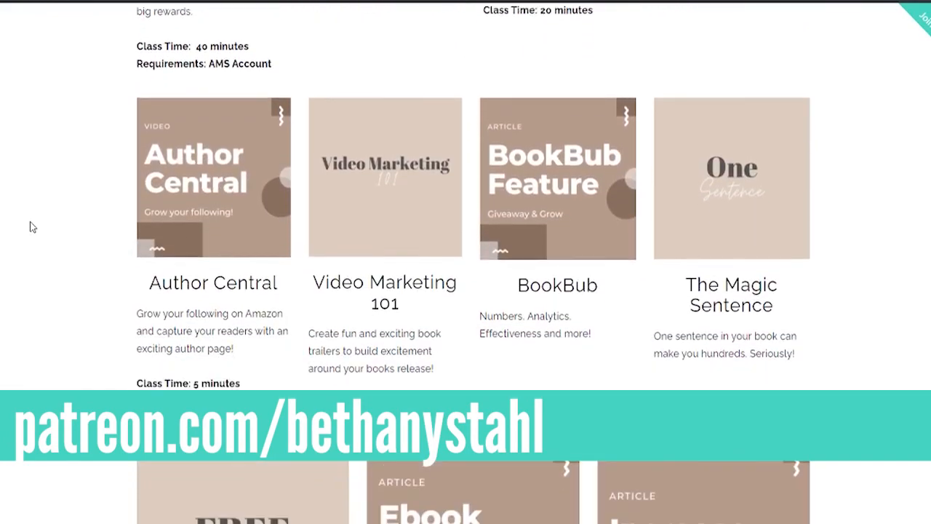
scroll("down", 3)
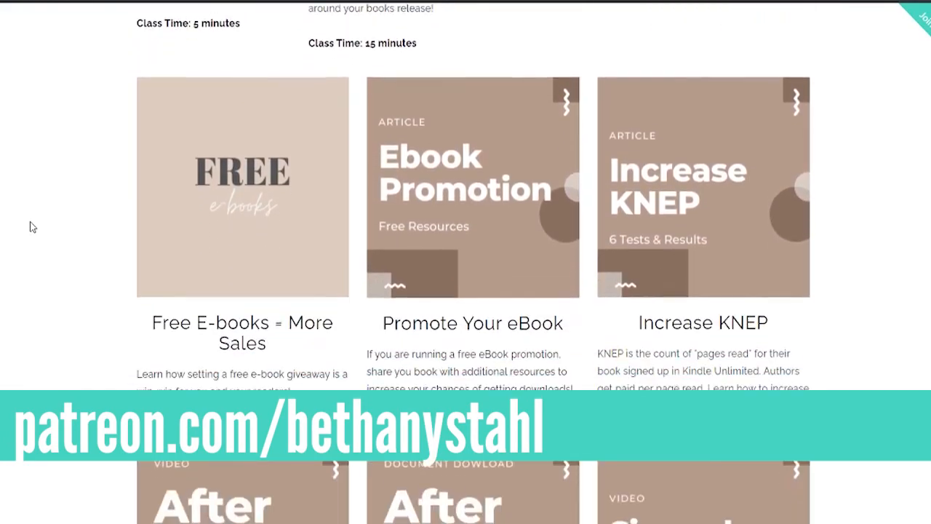
scroll("down", 3)
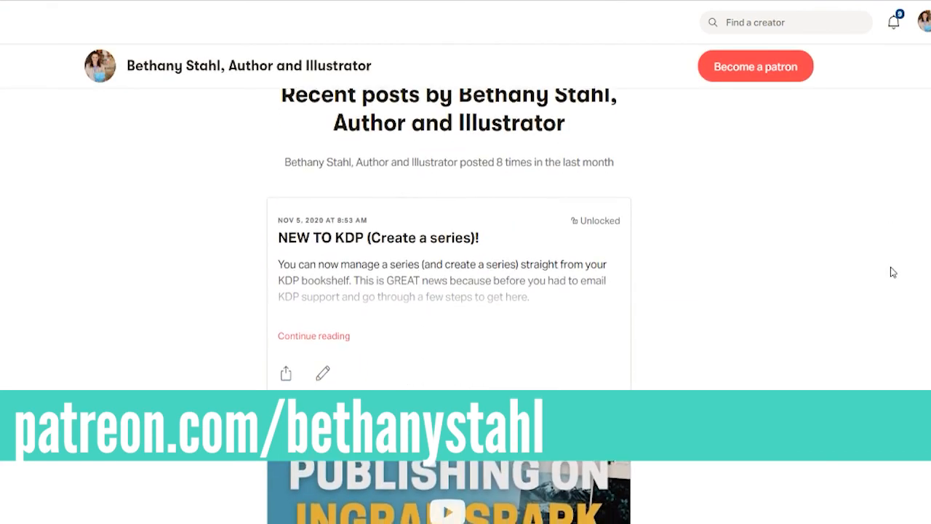
- Scroll the Patreon feed down to older posts like November Special Dates
scroll("down", 3)
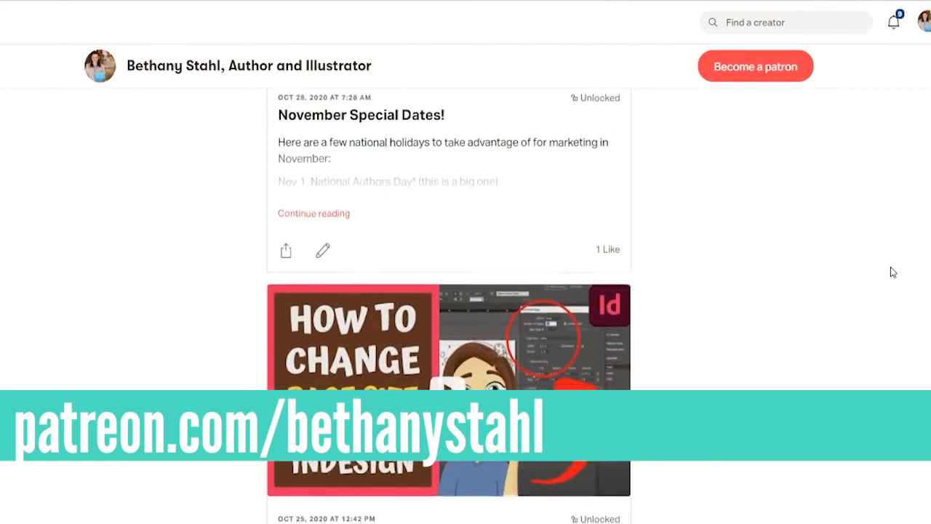